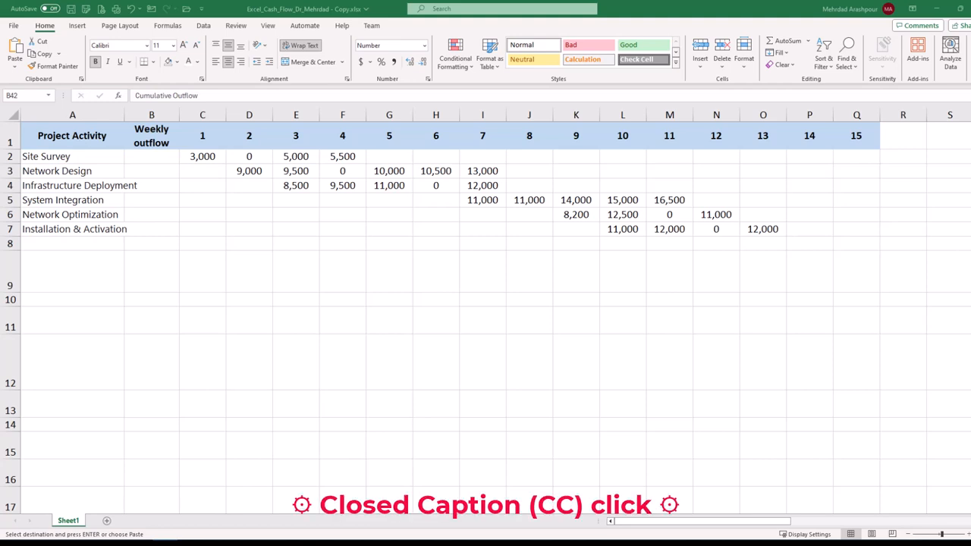
mouse_move(73, 164)
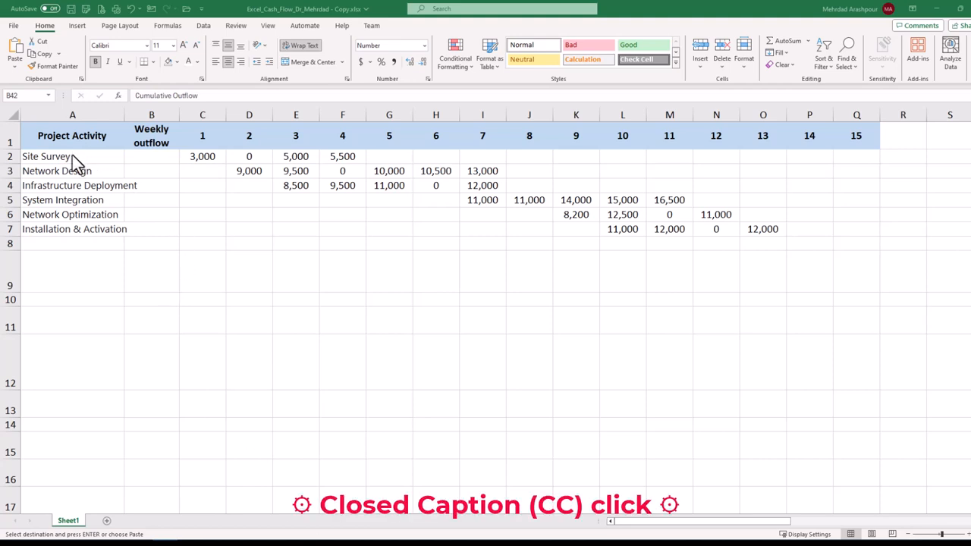
Review the activity names from Site Survey to Installation & Activation and their weekly outflow figures
click(73, 156)
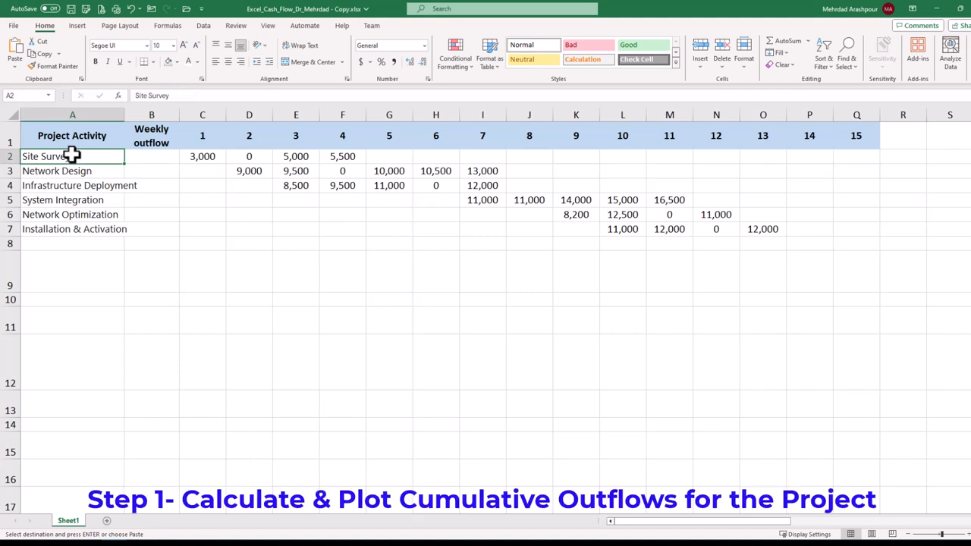
mouse_move(79, 222)
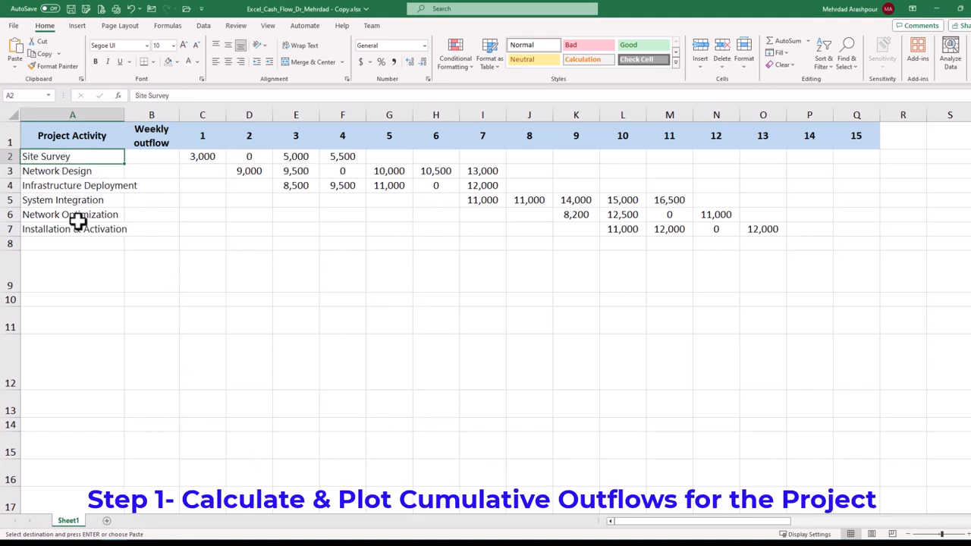
click(73, 227)
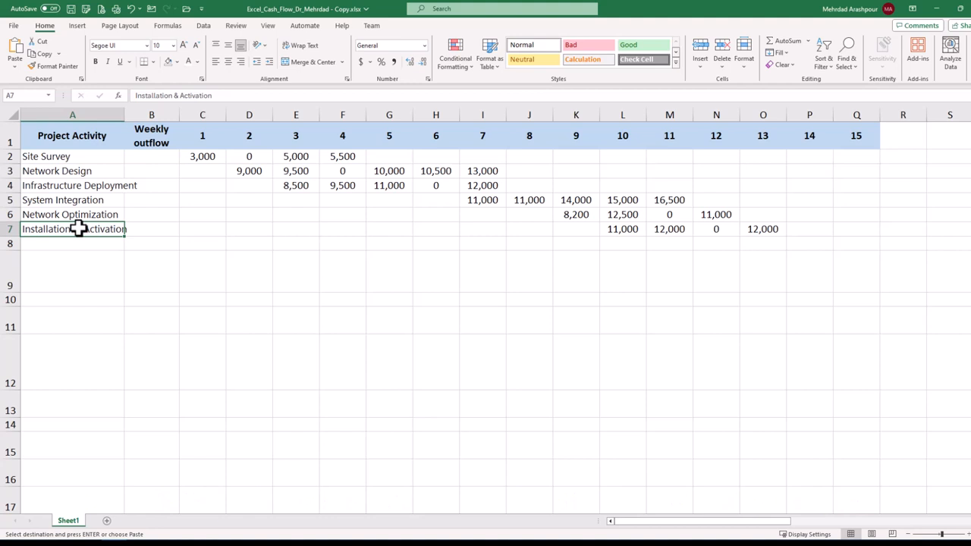
click(202, 135)
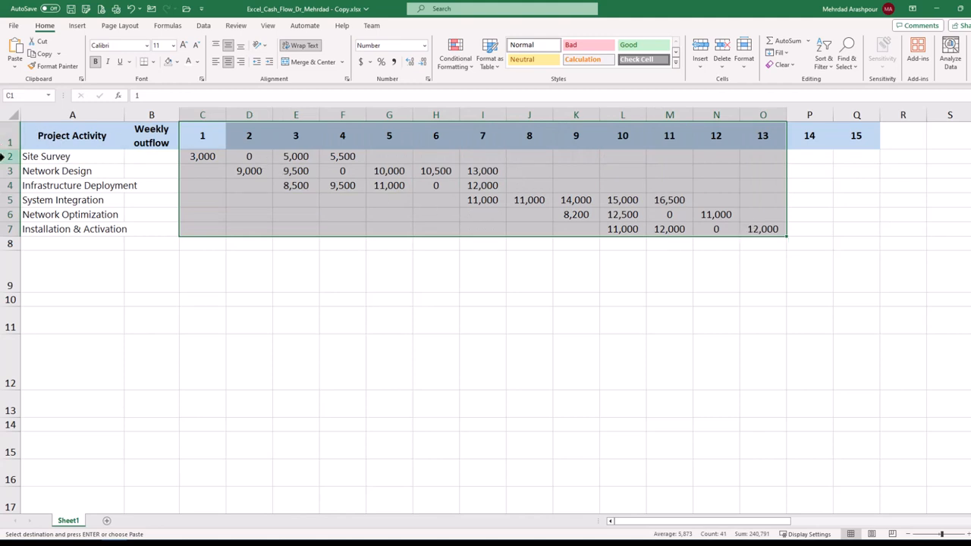
click(73, 156)
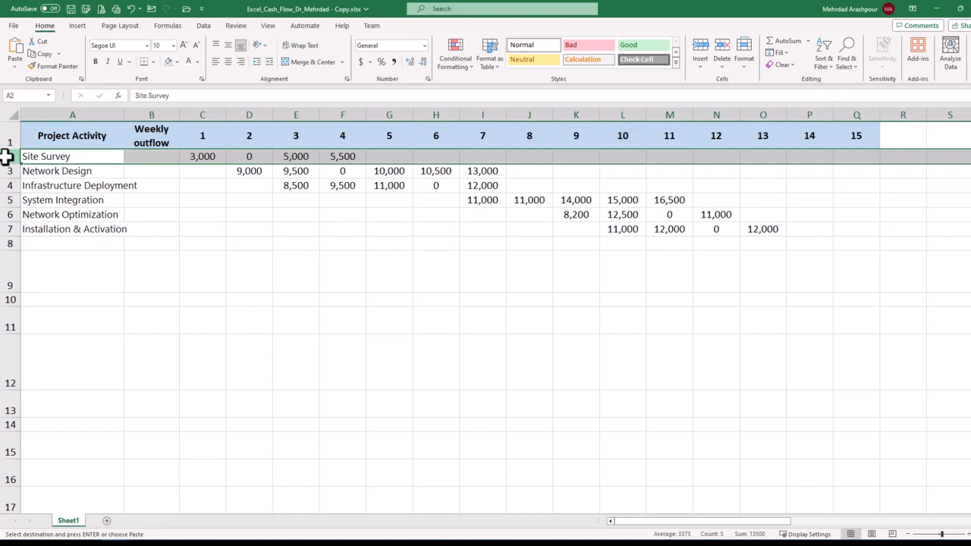
Check Site Survey's week 1, 3 and 4 outflows and enter 5500
click(202, 156)
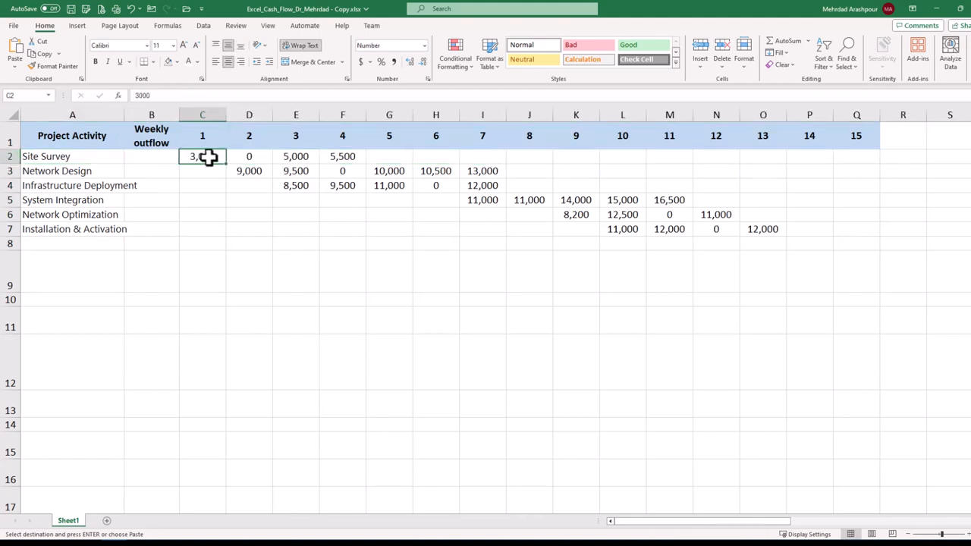
click(296, 156)
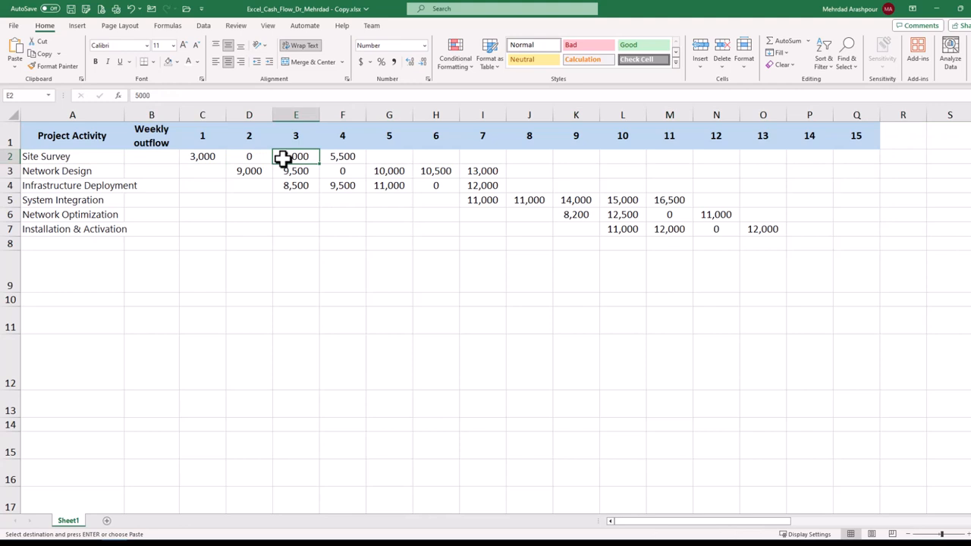
click(343, 156)
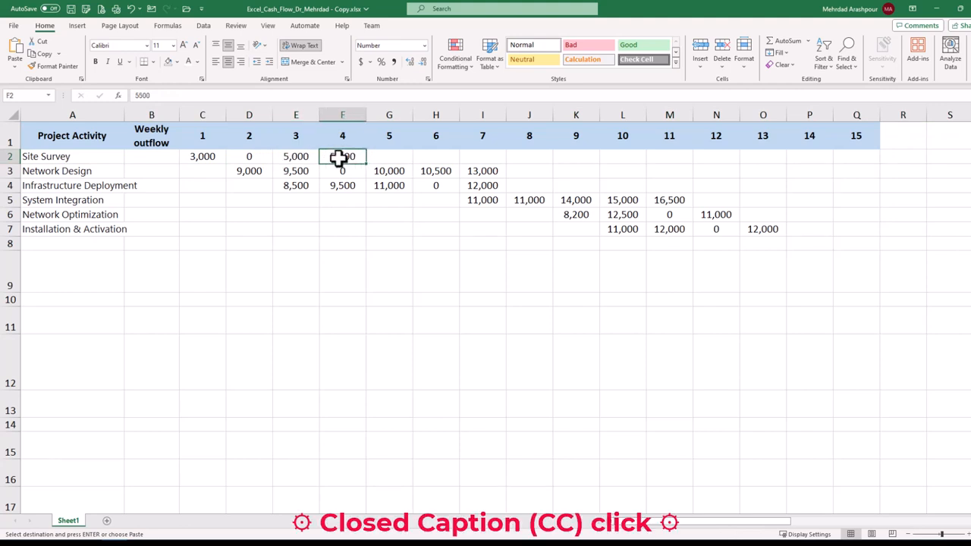
text(5500)
click(151, 272)
text(Cumulative Outflow)
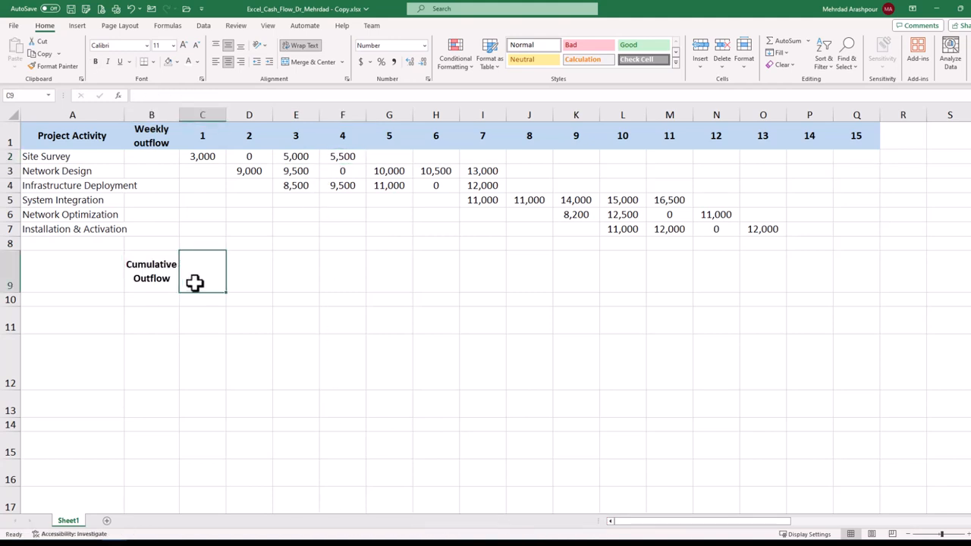
Enter a =SUM($C$2:C7) running total in C9 and fill it across to week 13 (3,000 to 240,700)
text(=su)
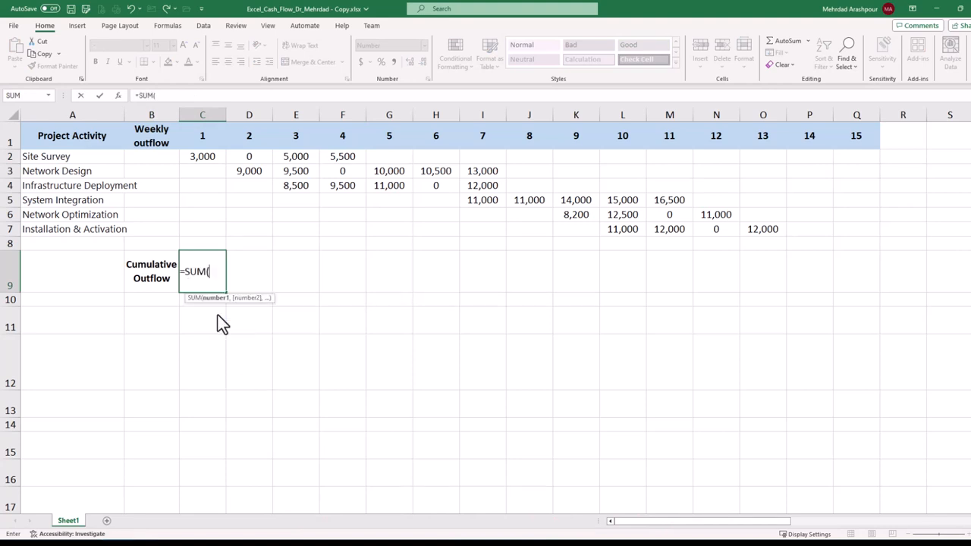
click(201, 156)
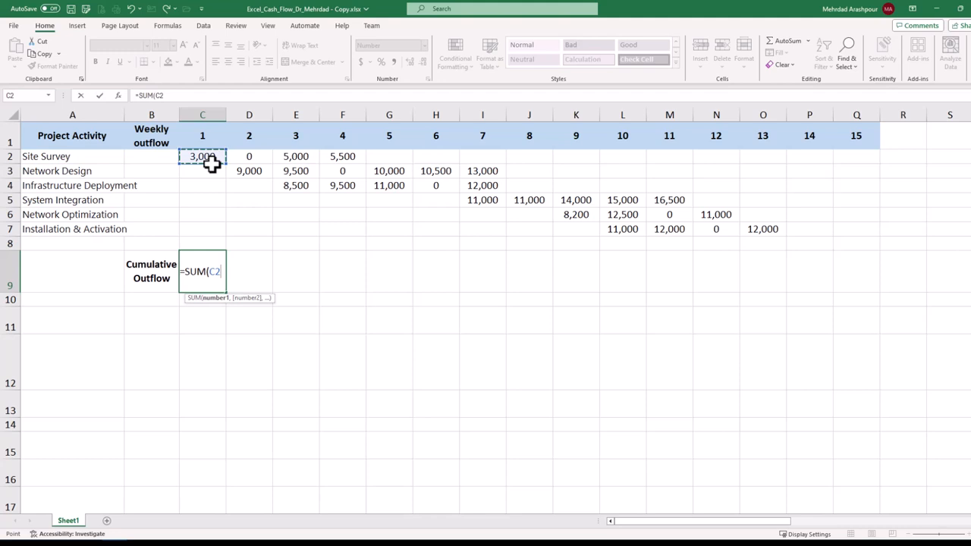
key(Enter)
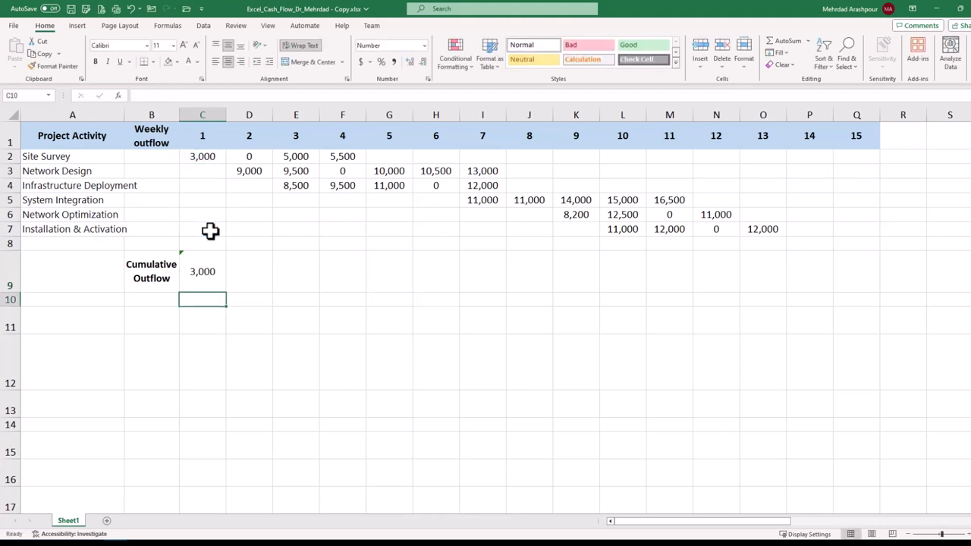
text(=su)
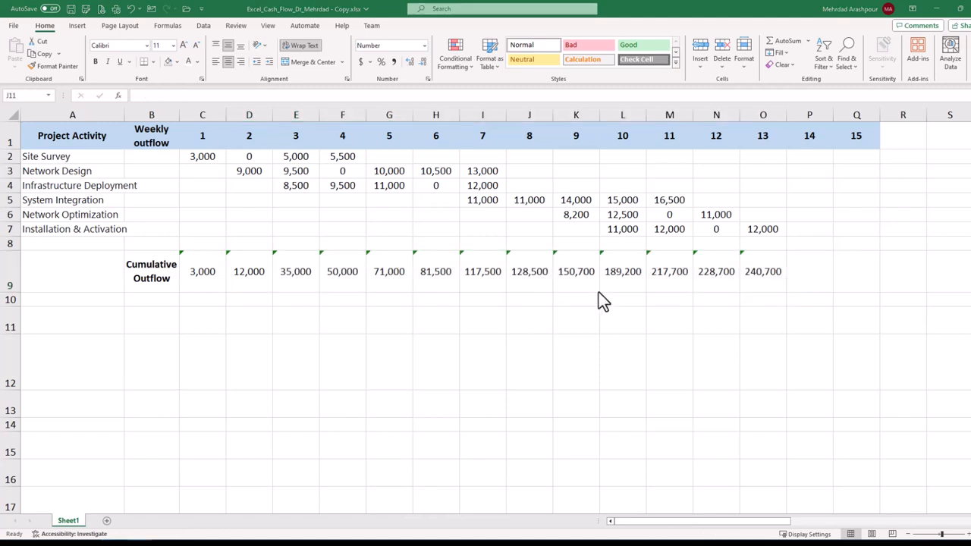
click(152, 270)
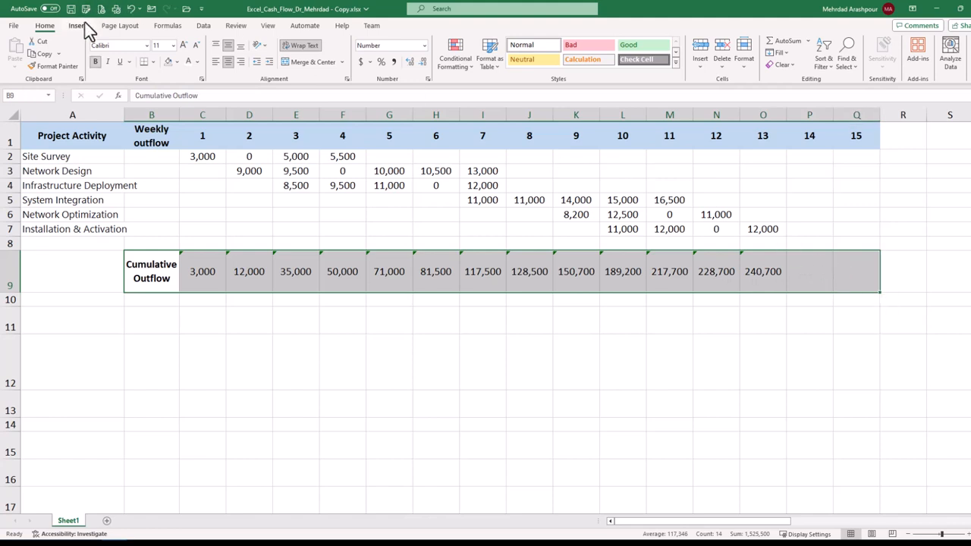
Insert a line chart of the Cumulative Outflow row and move it to the lower right
click(76, 24)
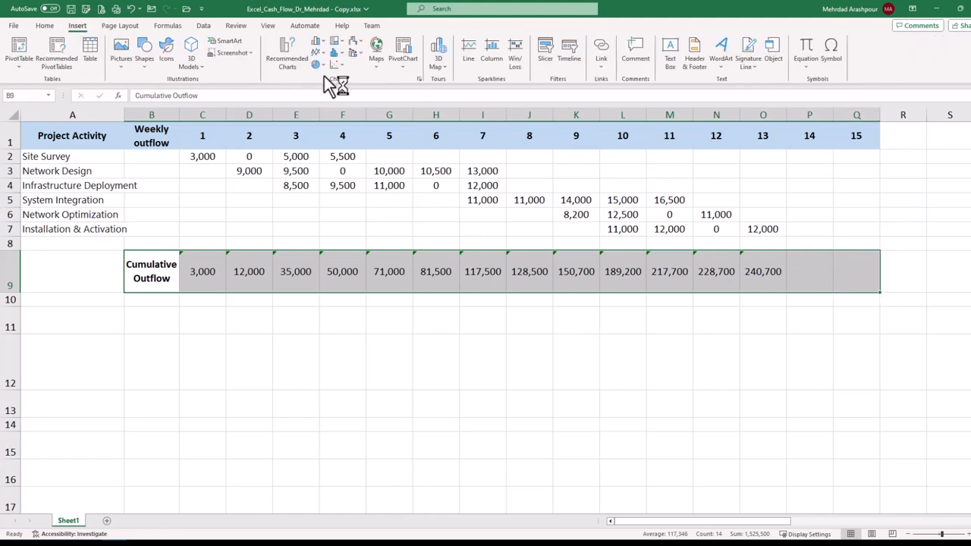
click(317, 42)
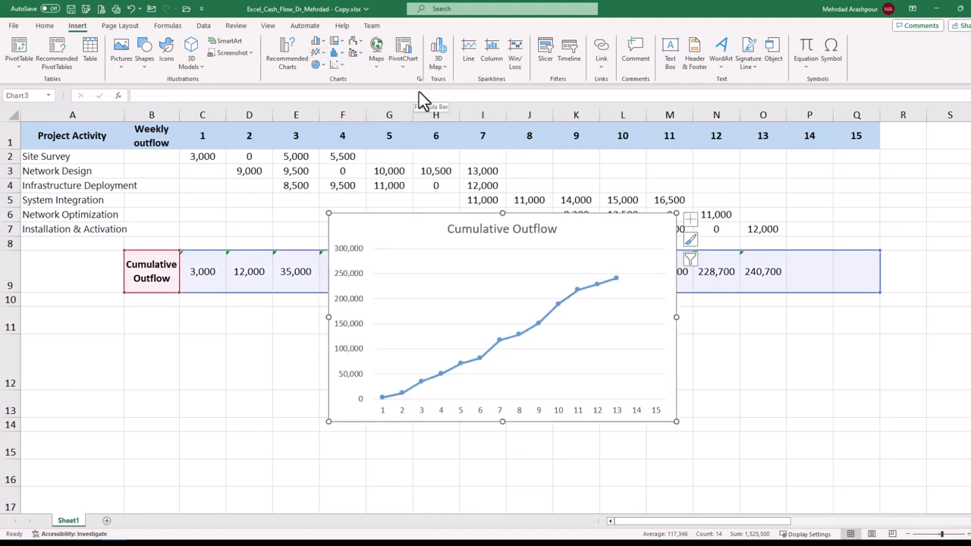
mouse_move(434, 211)
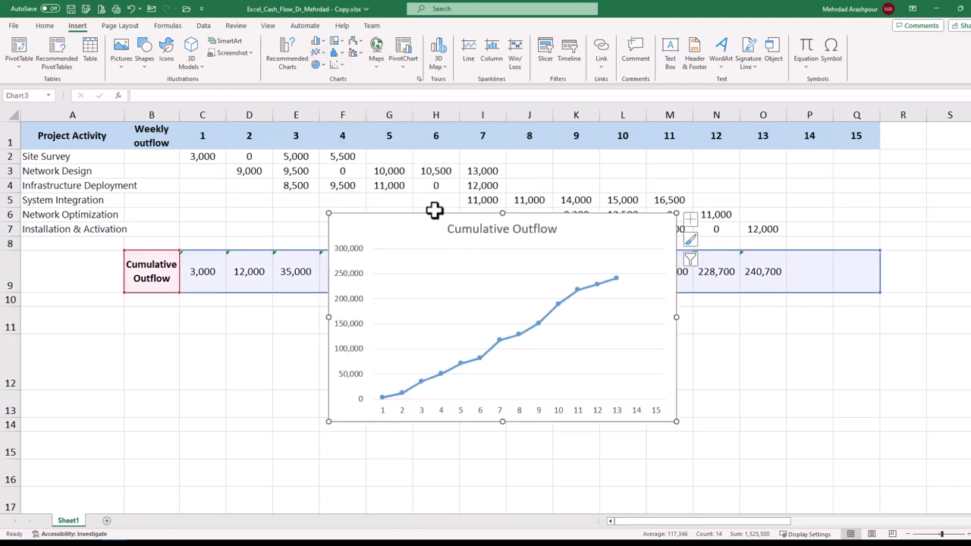
drag(434, 211, 434, 220)
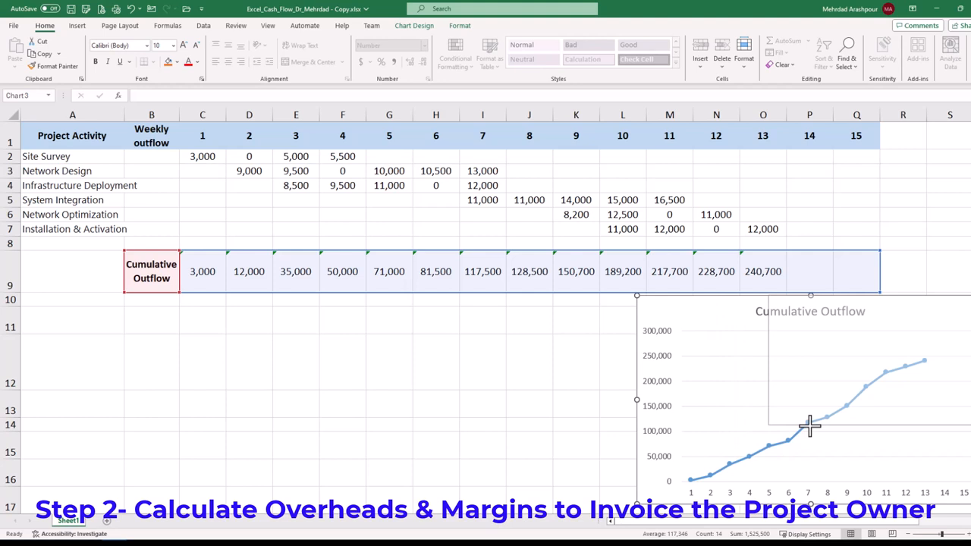
mouse_move(851, 418)
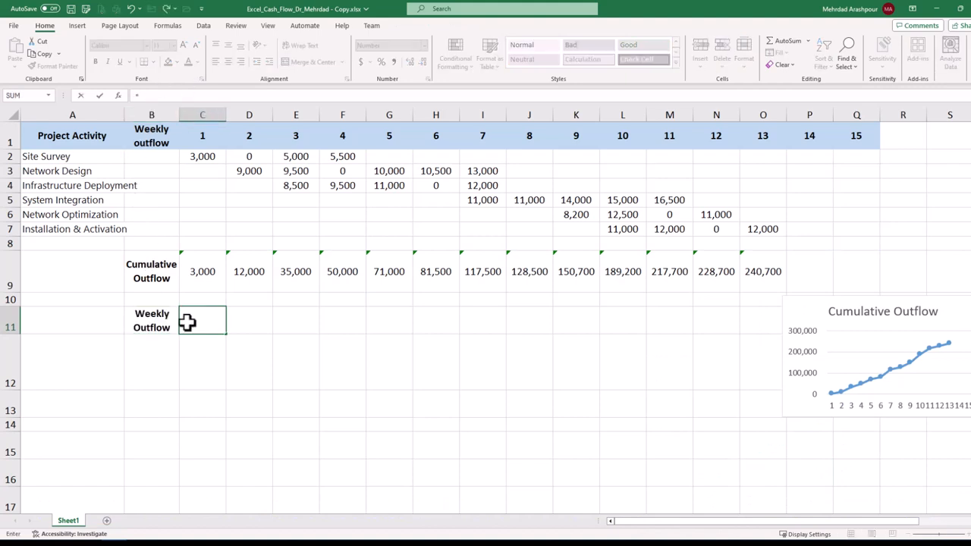
Add a Weekly Outflow =SUM(C2:C7) row across all weeks and label 'Contractor Overhead & Margin 25%'
text(=su)
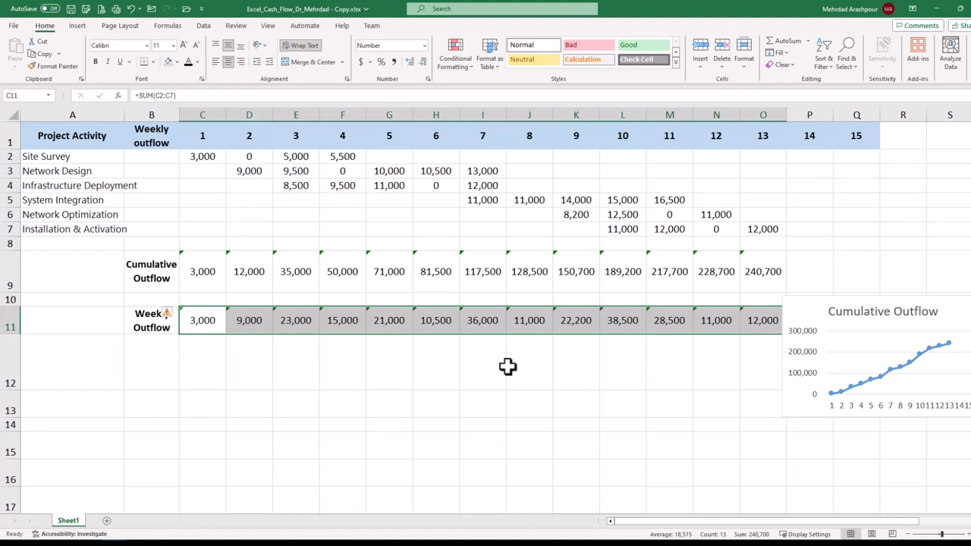
mouse_move(143, 368)
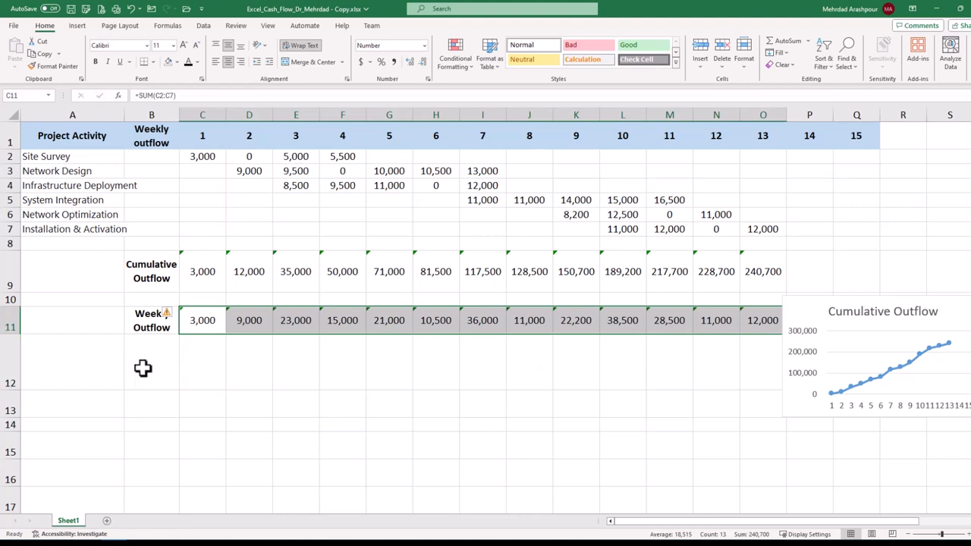
text(Contractor Overhead & Margin 25%)
click(201, 361)
text(=.25)
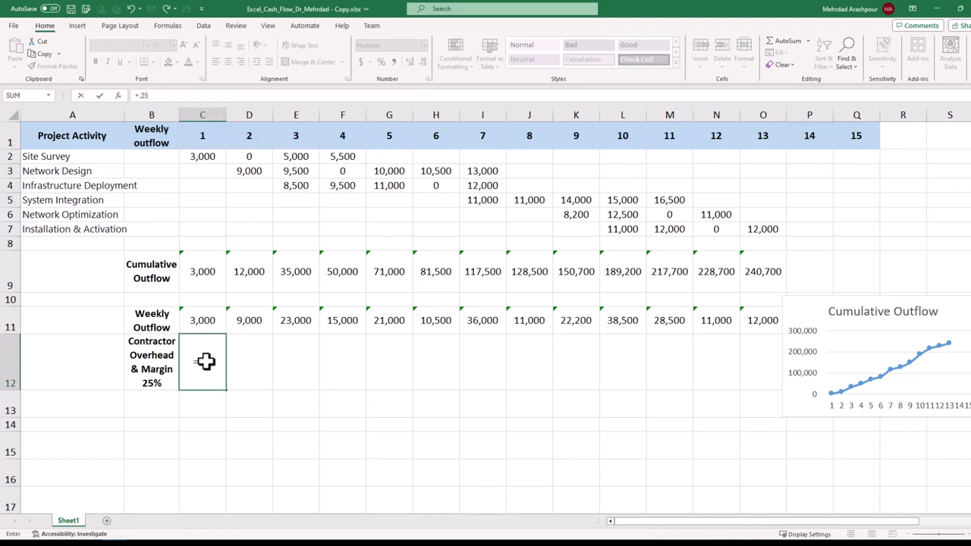
Fill the overhead row with =.25*C11 across weeks 1–13 and label 'Invoice to Client'
click(202, 319)
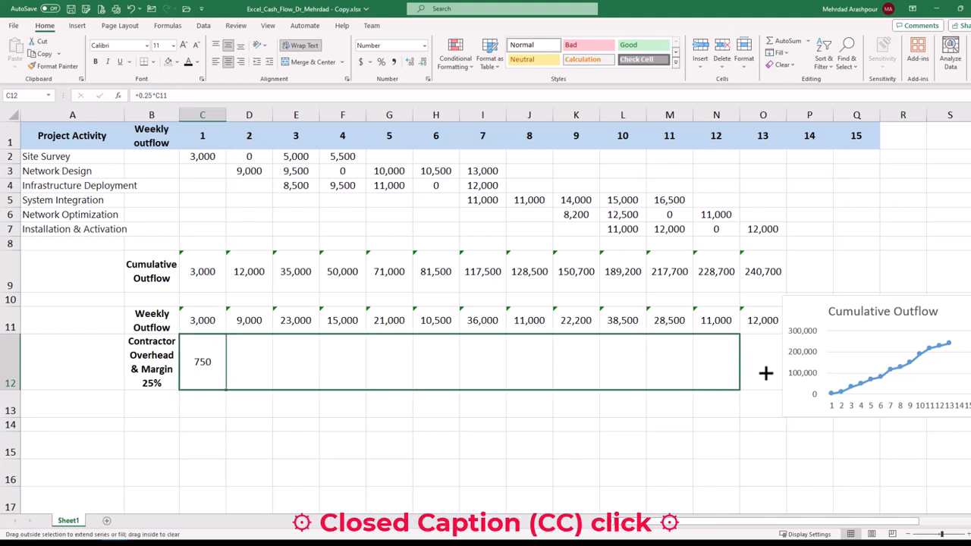
drag(202, 361, 761, 361)
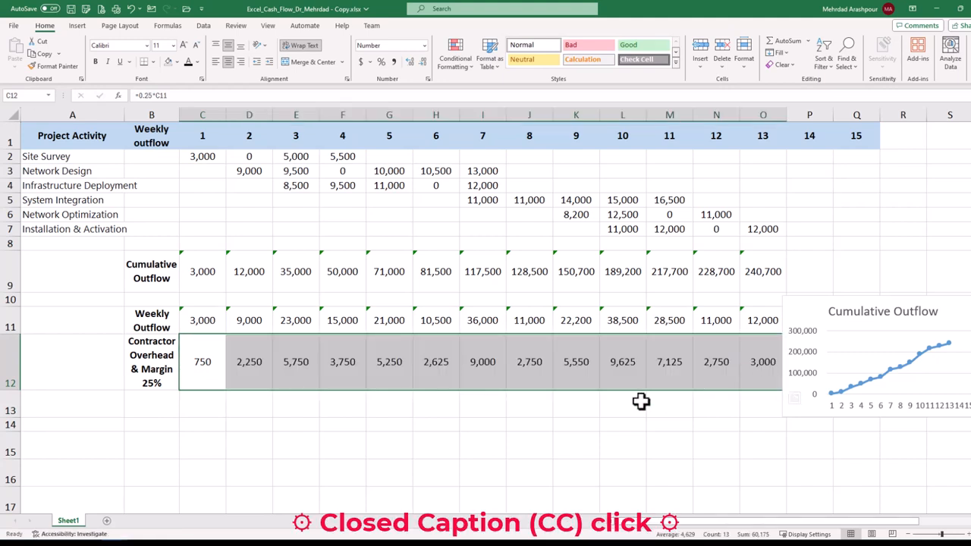
text(Invoice to Client)
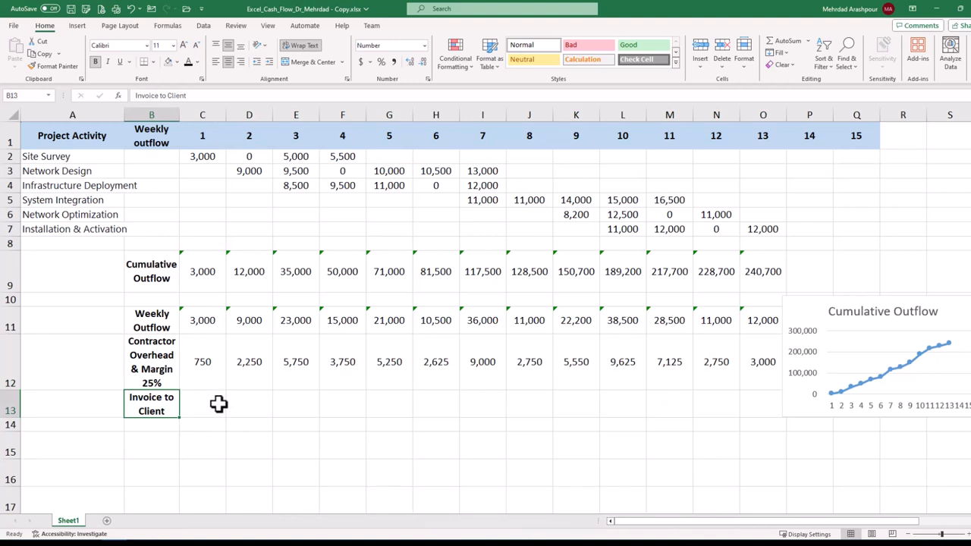
Make Invoice to Client =C11+C12 and fill it across to week 13 (3,750 to 15,000)
text(=C11+C12)
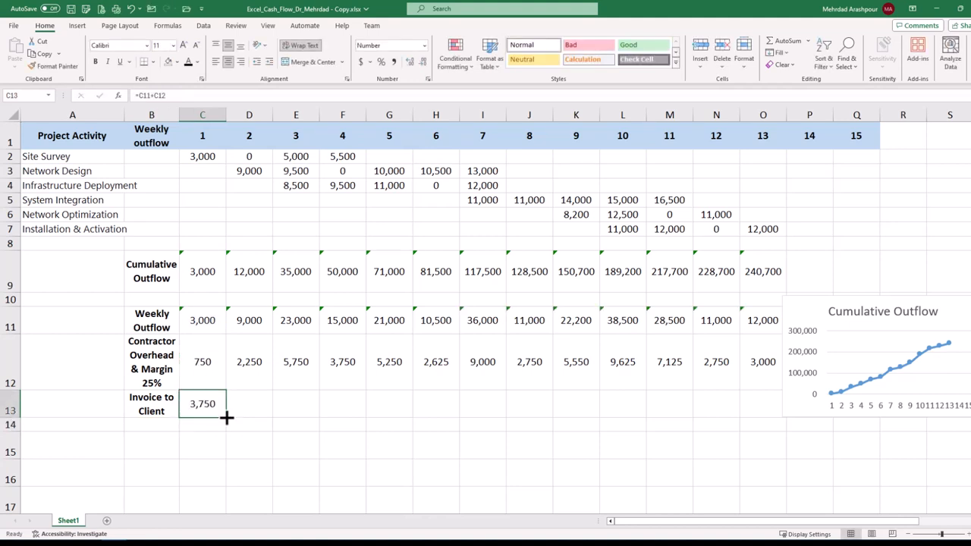
drag(228, 418, 759, 408)
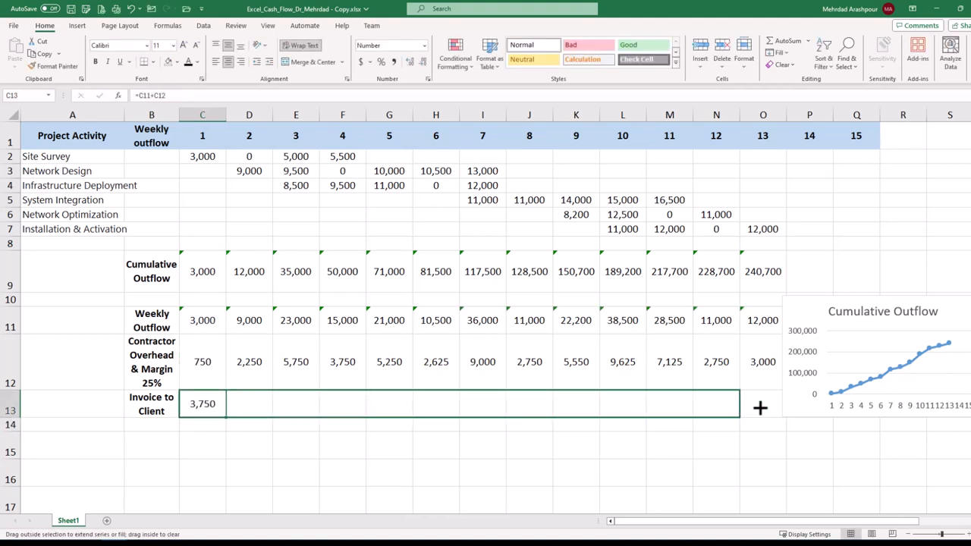
drag(215, 409, 761, 403)
text(Contractor Perspective)
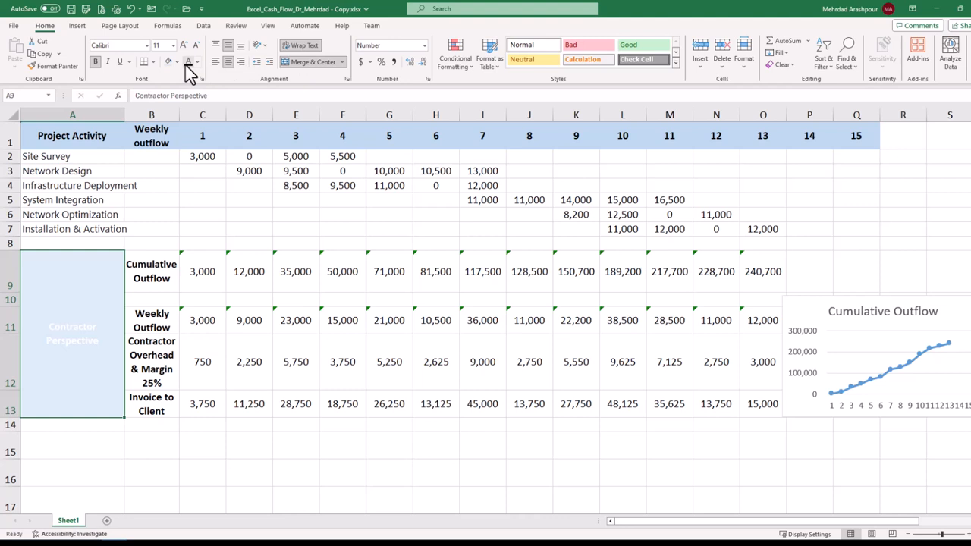
Change the merged Contractor Perspective label's font colour
click(249, 497)
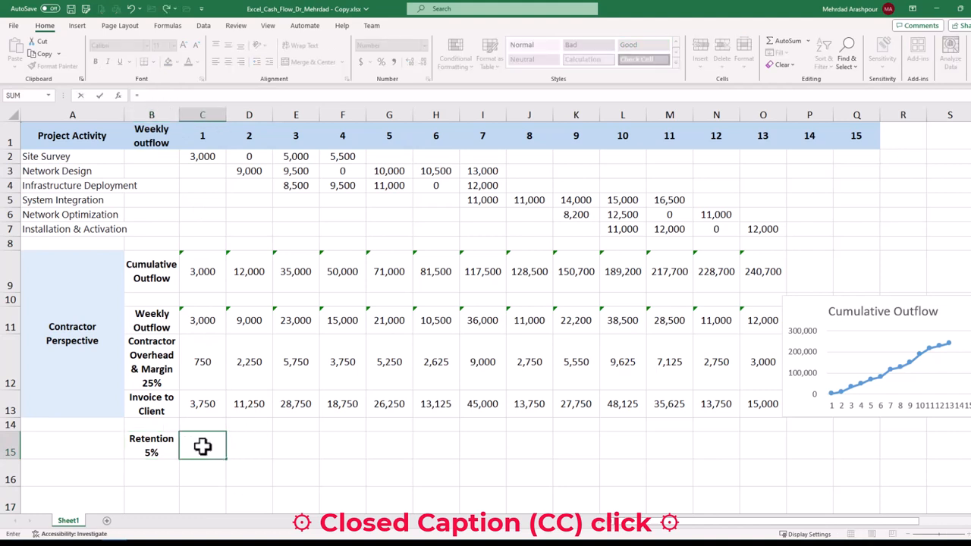
Enter =.05*C13 in the Retention 5% row and fill it across all weeks (188 to 750)
text(=.05)
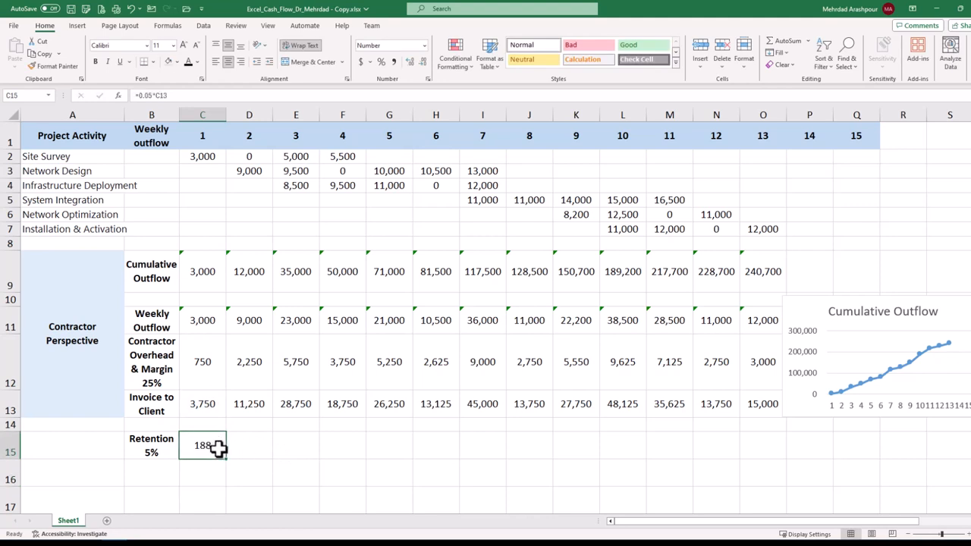
drag(204, 446, 762, 446)
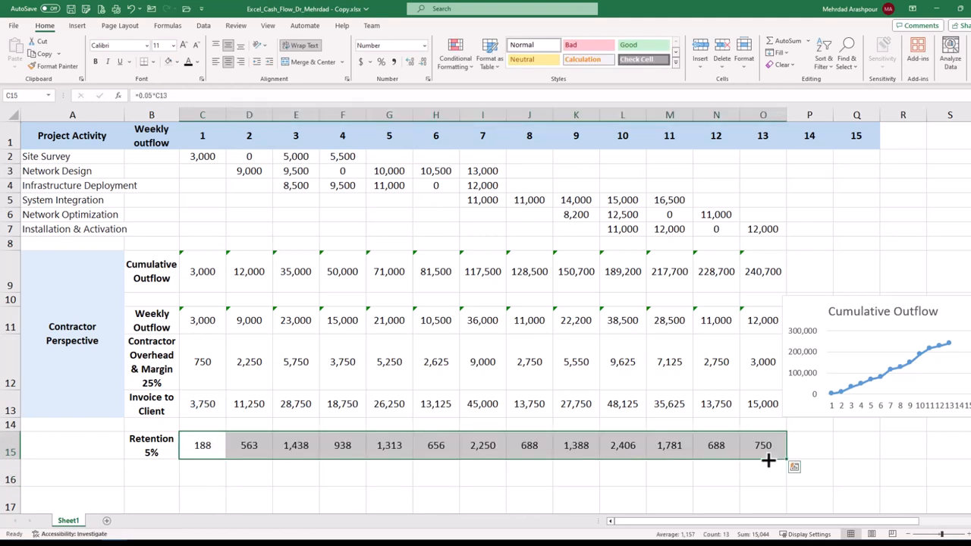
mouse_move(840, 473)
text(Payable to Contractor)
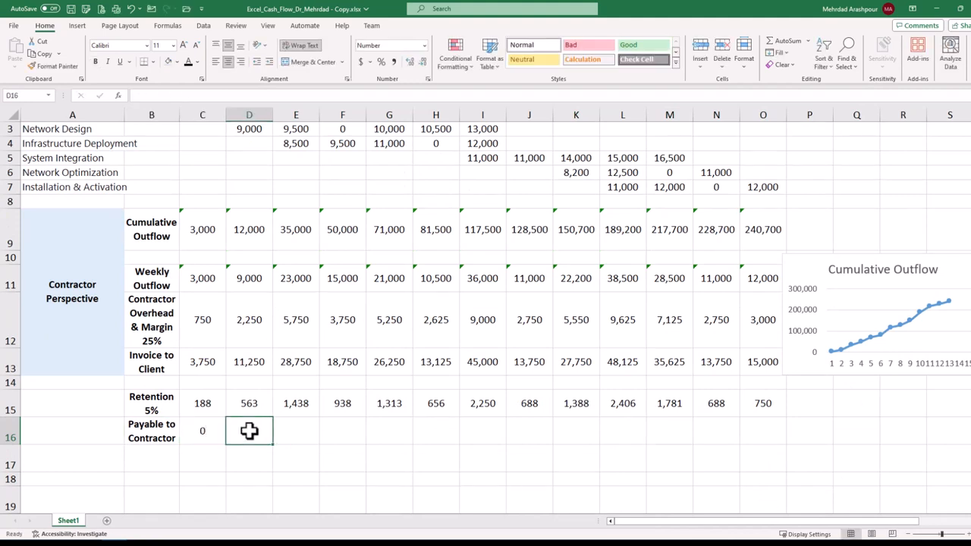
Fill Payable to Contractor with 0 in week 1 then =C13-C15 across to week 14 (up to 14,250)
text(=)
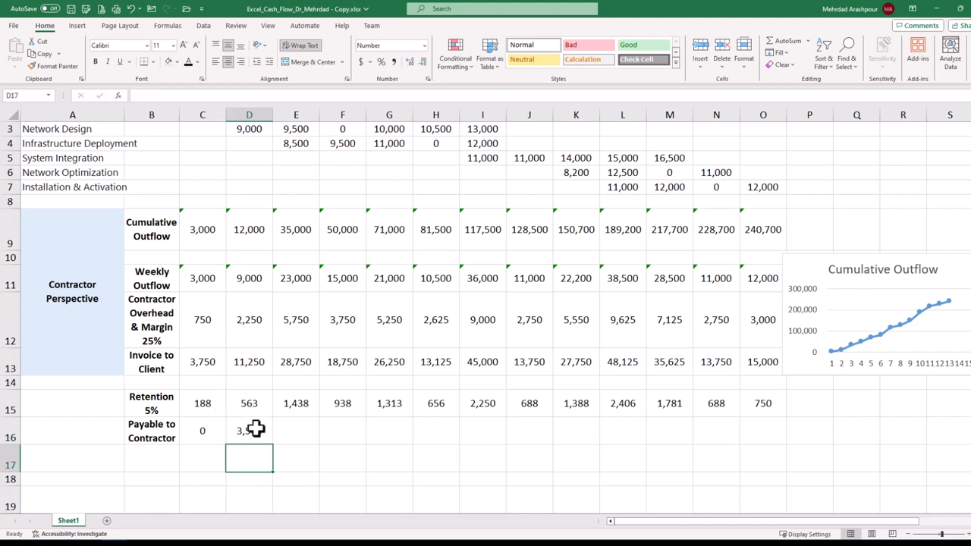
text(=C13-C15)
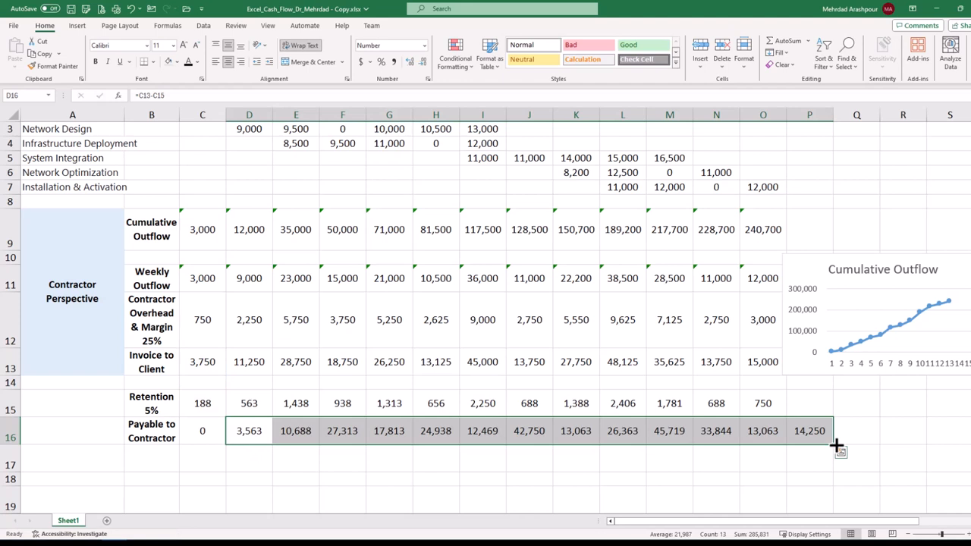
click(855, 431)
text(=)
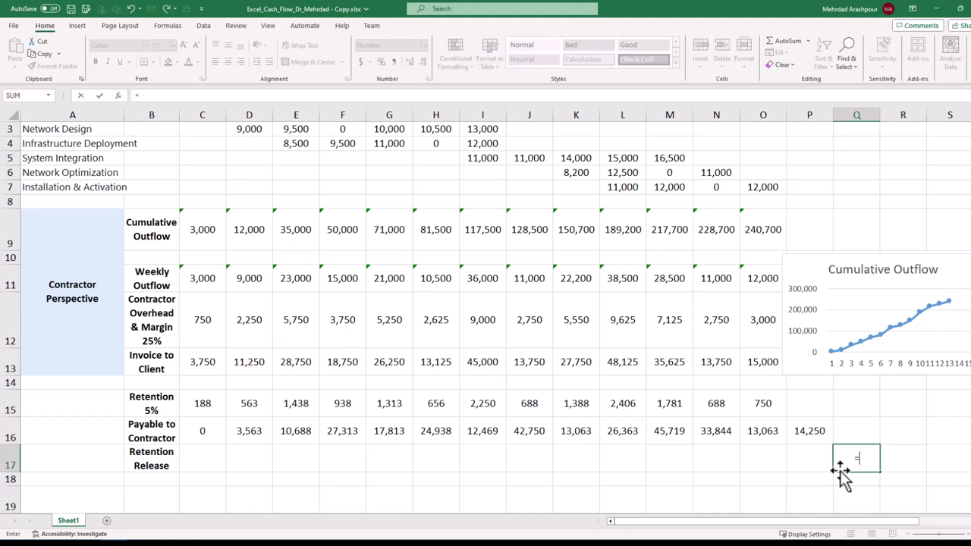
Enter =SUM(C15:O15) in week 15 of the Contractor Retention Release row, giving 15,044
text(su)
click(248, 505)
text(=D16+C19)
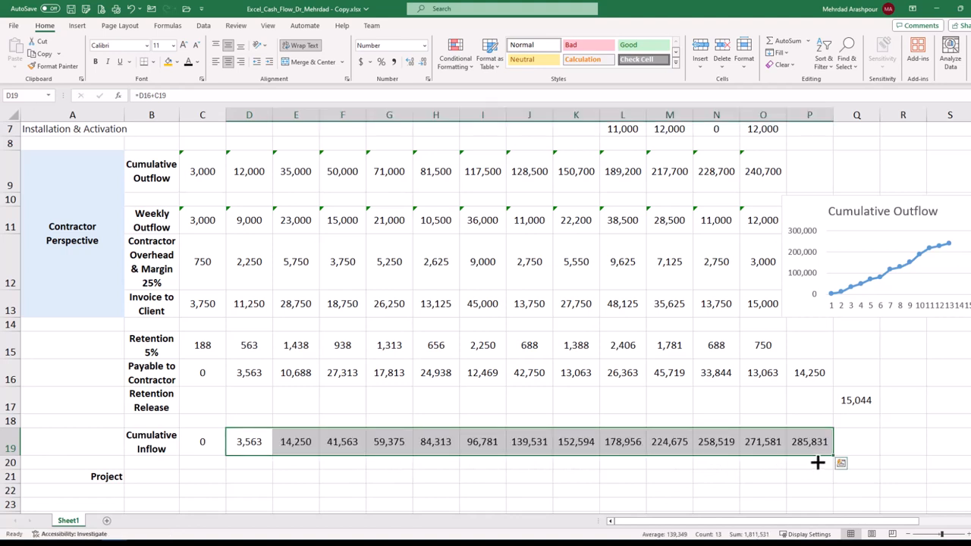
Complete the week 15 cumulative inflow at 300,875 including the retention release
click(855, 441)
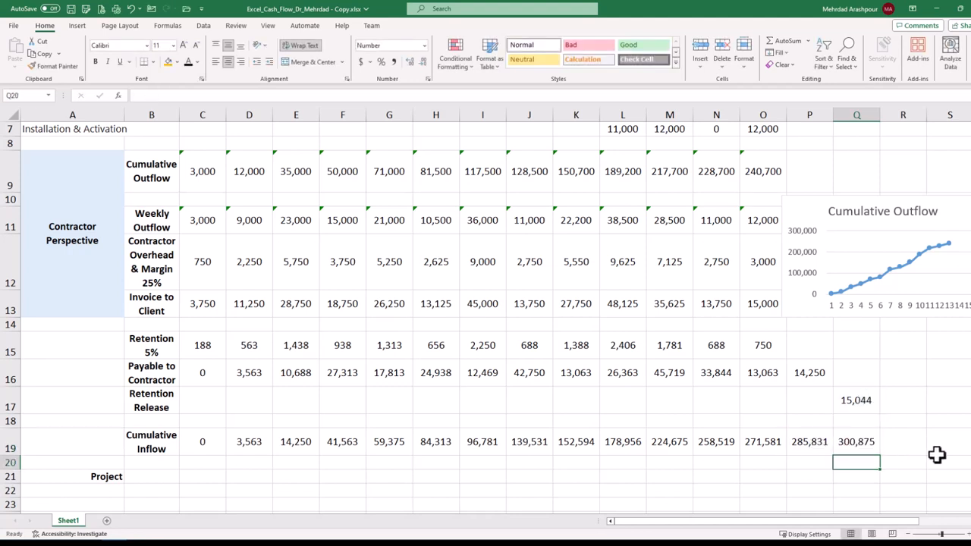
click(855, 442)
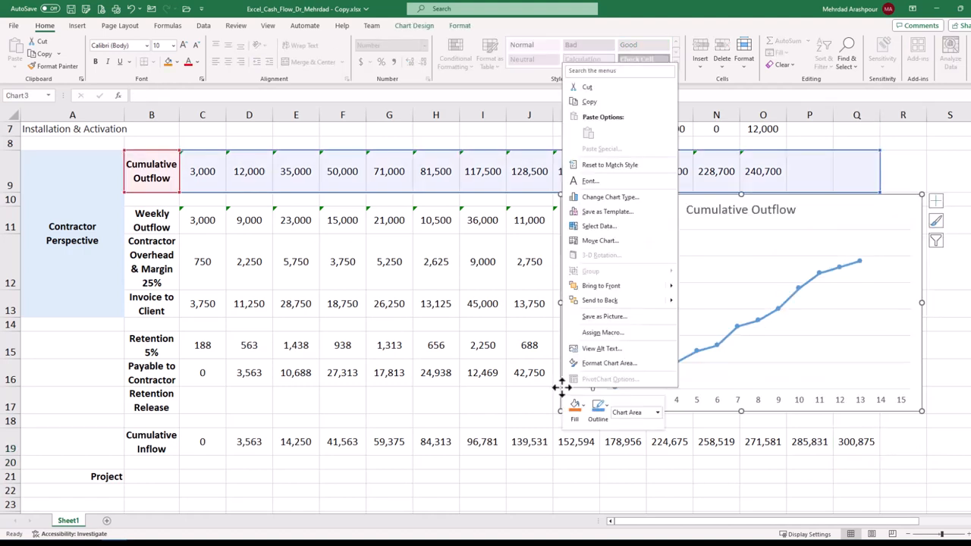
mouse_move(601, 317)
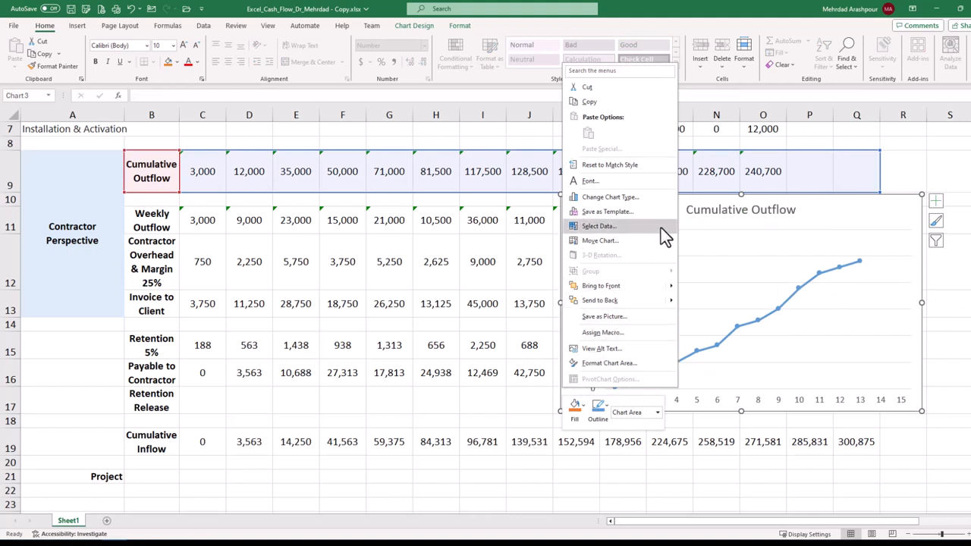
Add the Cumulative Inflow series to the chart alongside Cumulative Outflow for weeks 1-15
click(599, 226)
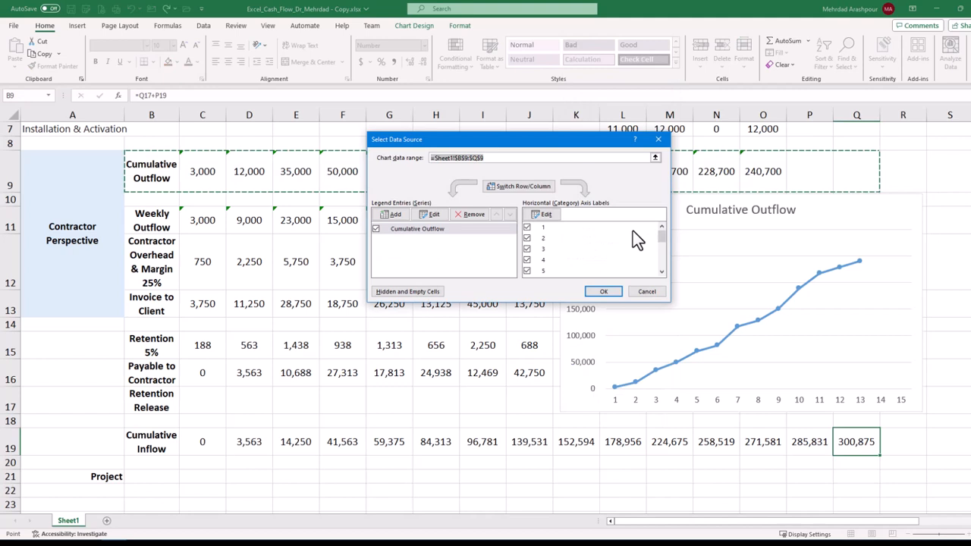
scroll(down, 3)
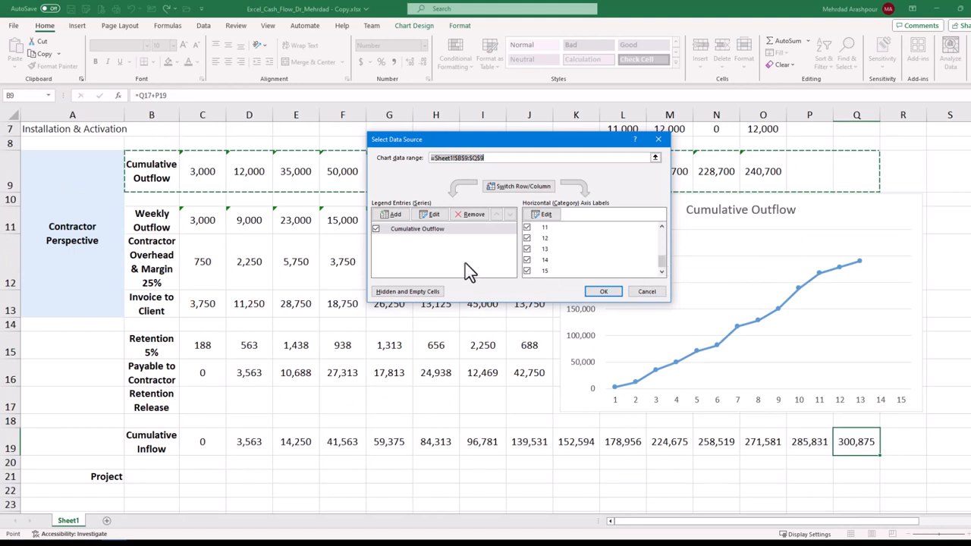
click(434, 213)
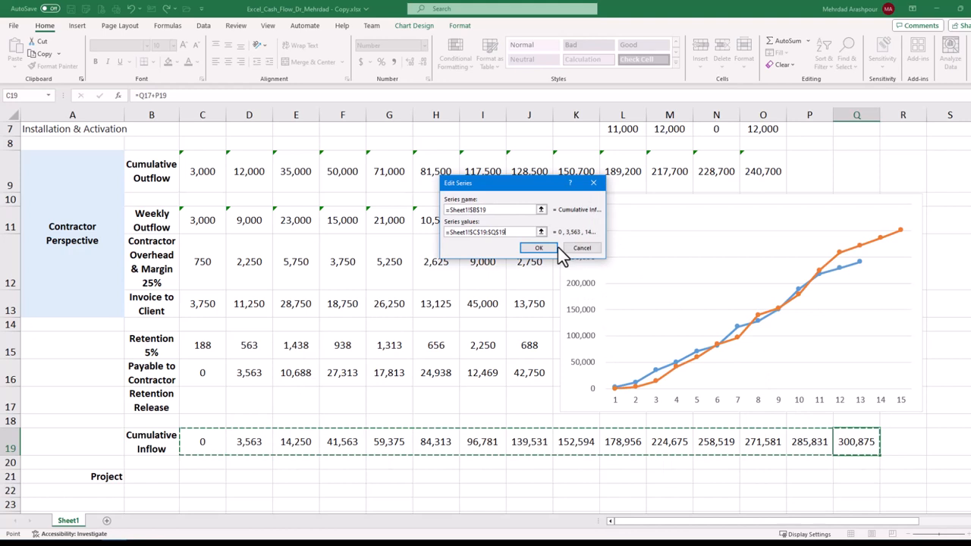
click(539, 248)
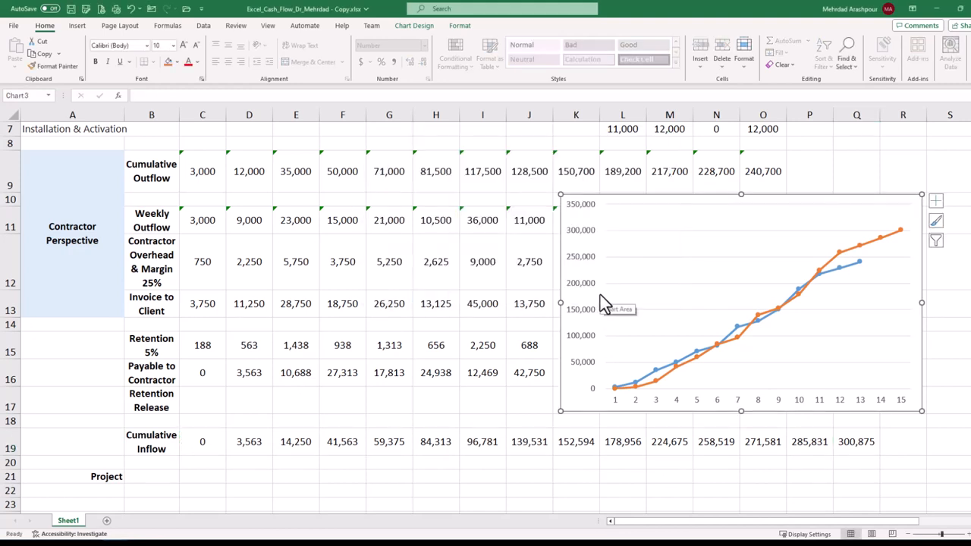
mouse_move(465, 270)
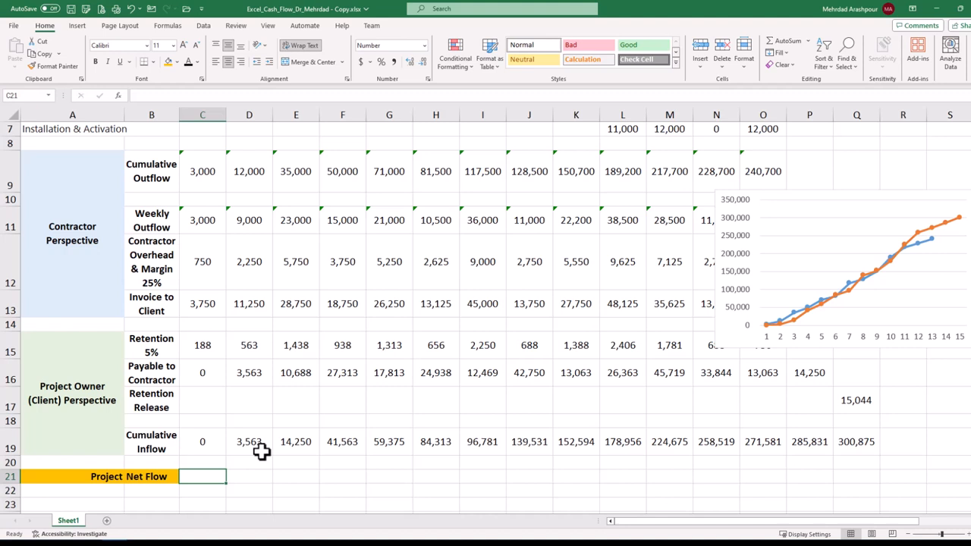
Enter the week 1 net flow as cumulative inflow minus cumulative outflow (=C19-C9), giving -3,000
text(=C19-)
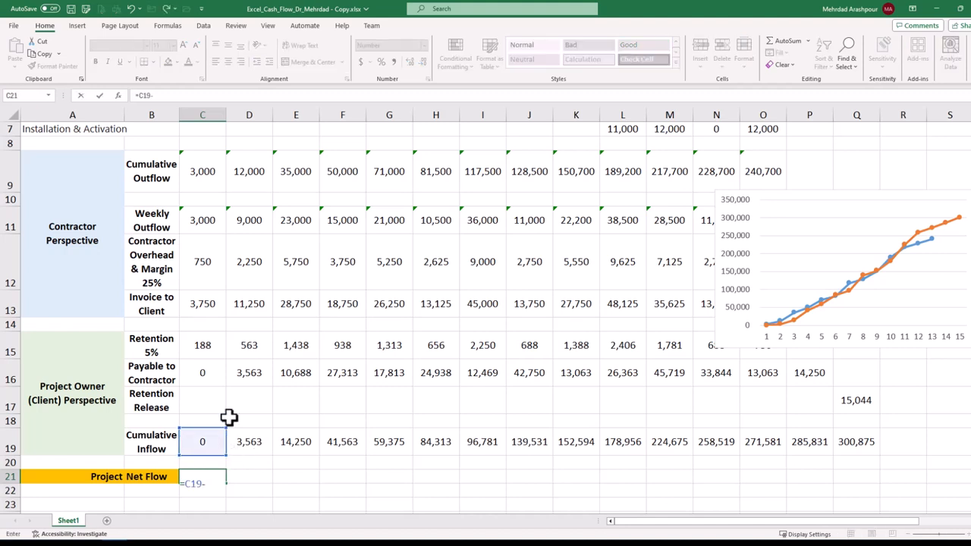
click(201, 171)
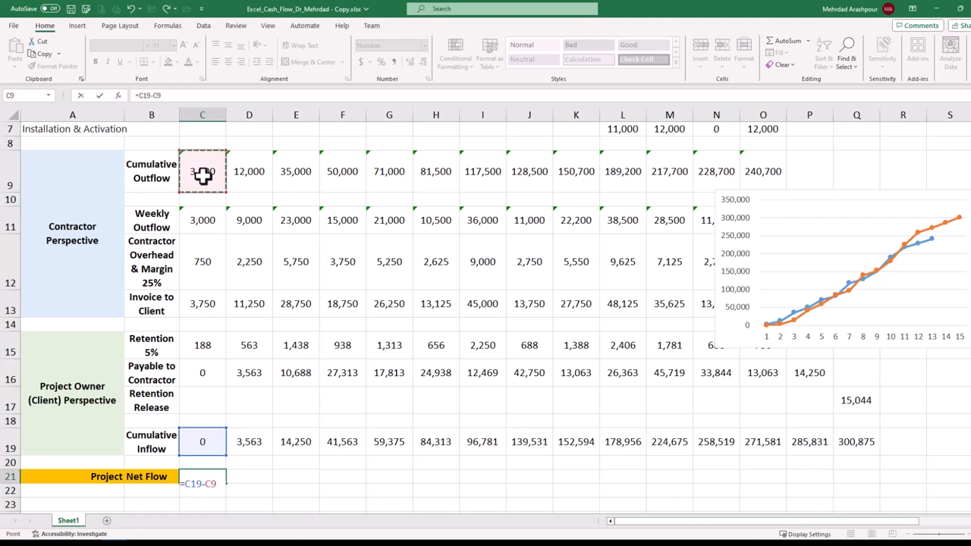
key(enter)
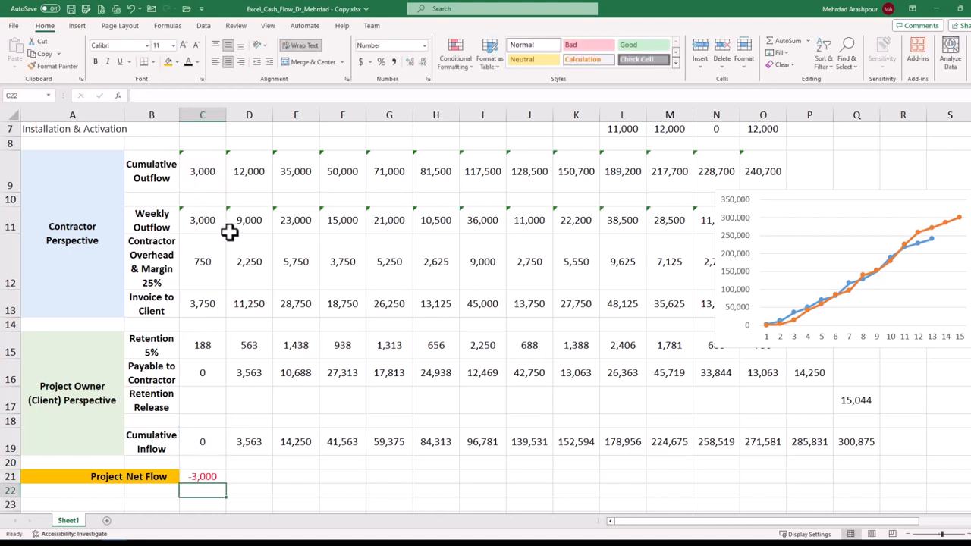
Fill the net flow formula across row 21 through week 15, ending at 60,175
click(201, 477)
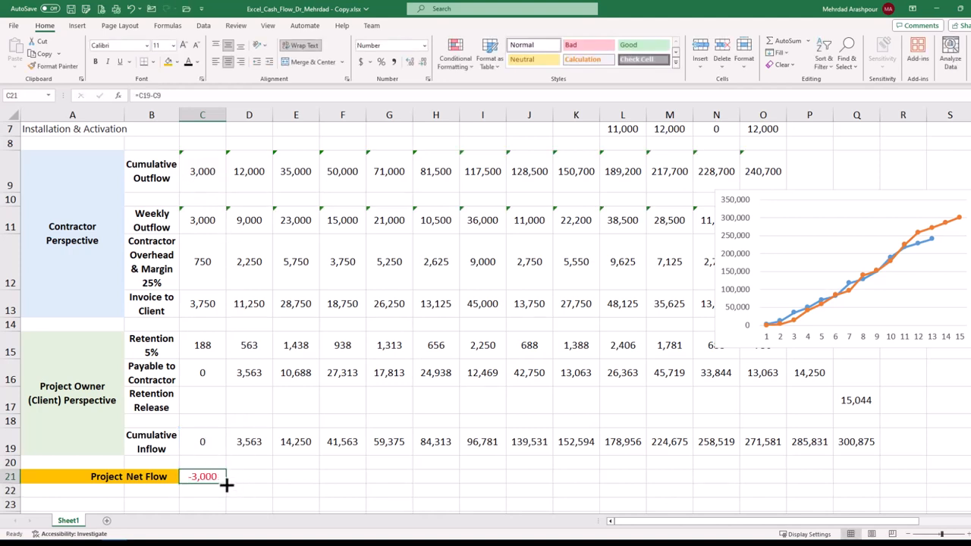
drag(224, 476, 728, 476)
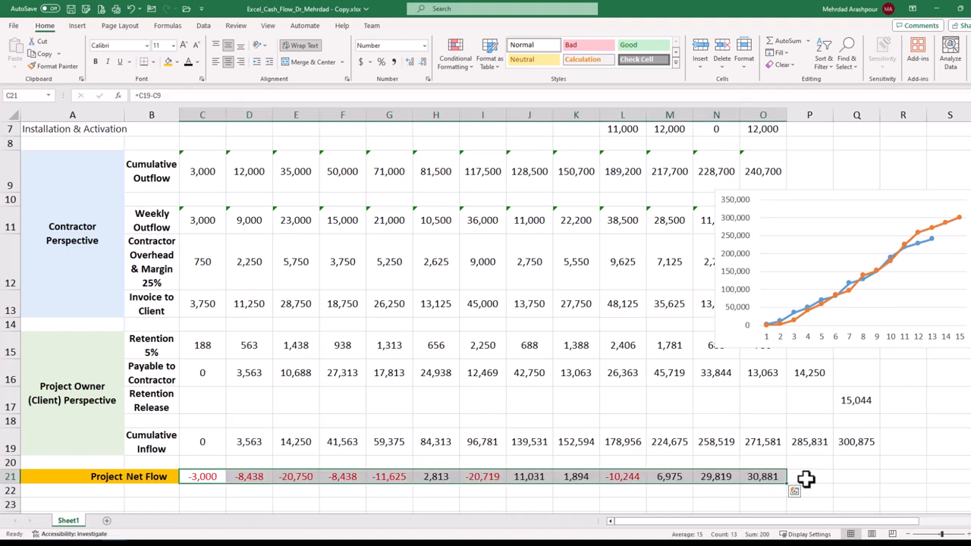
click(809, 476)
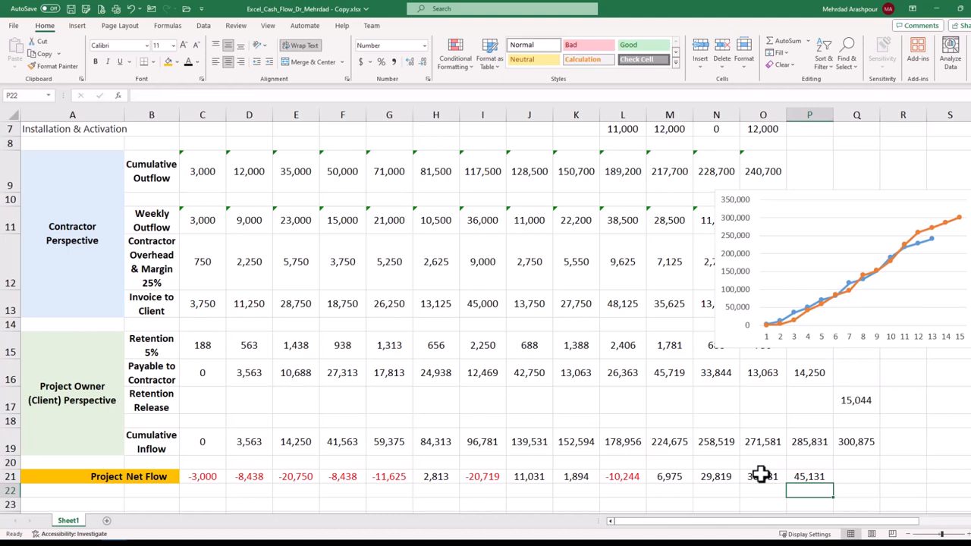
click(855, 477)
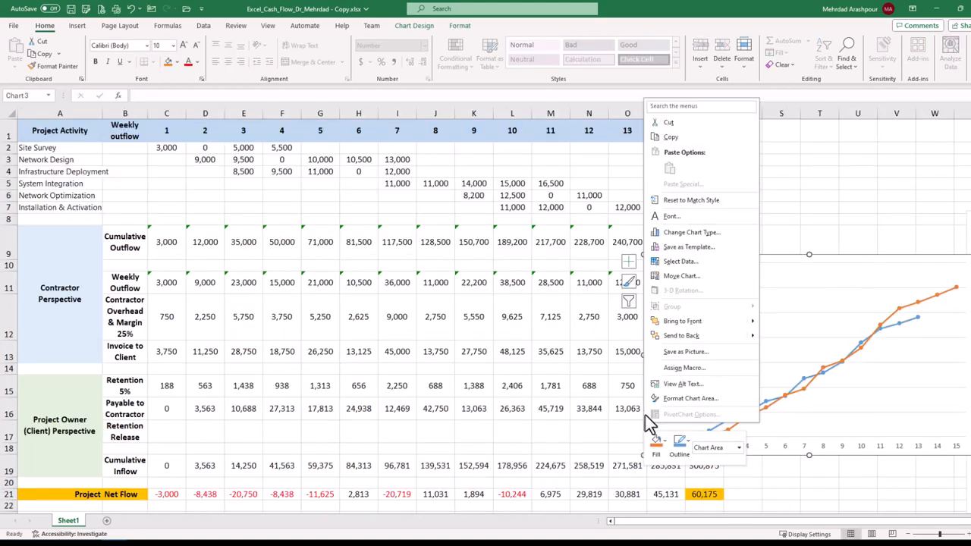
mouse_move(679, 261)
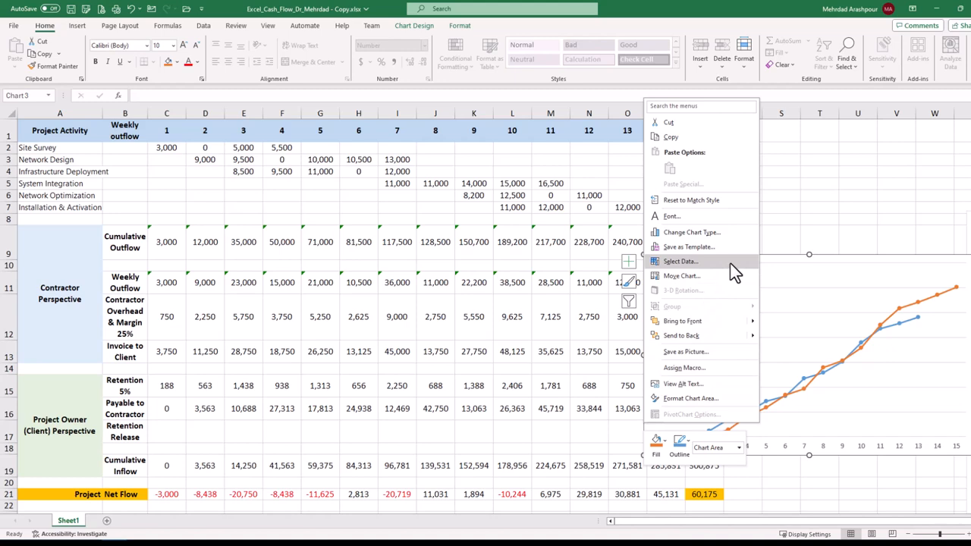
Add a Project Net Flow series (C21:Q21) to the chart as a third line
click(679, 260)
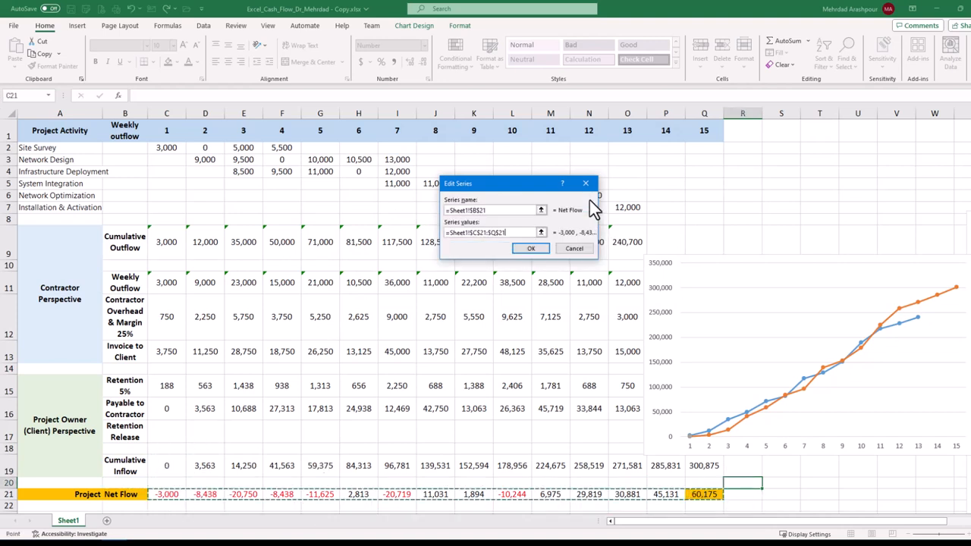
click(531, 249)
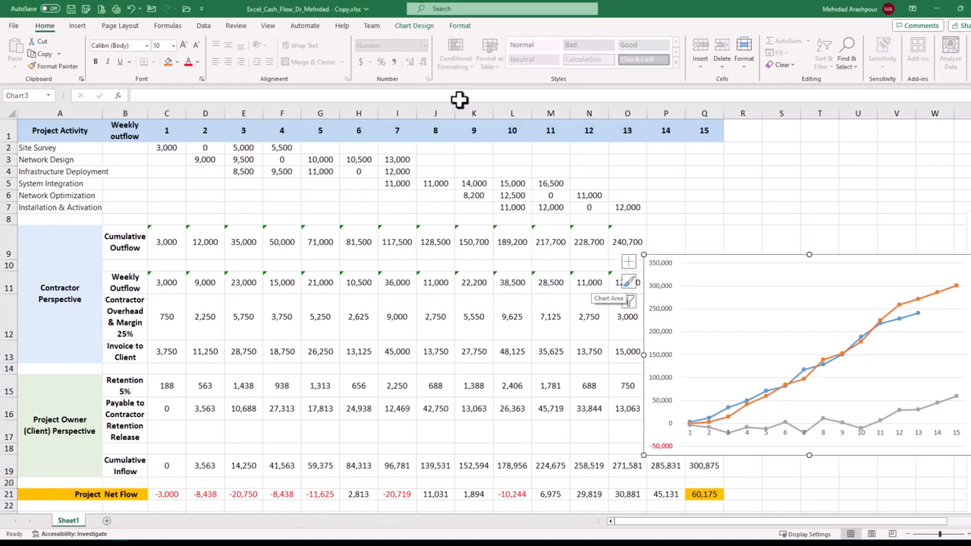
Apply a Quick Layout with legend and data table and title the chart 'Project Cash Flows'
click(415, 24)
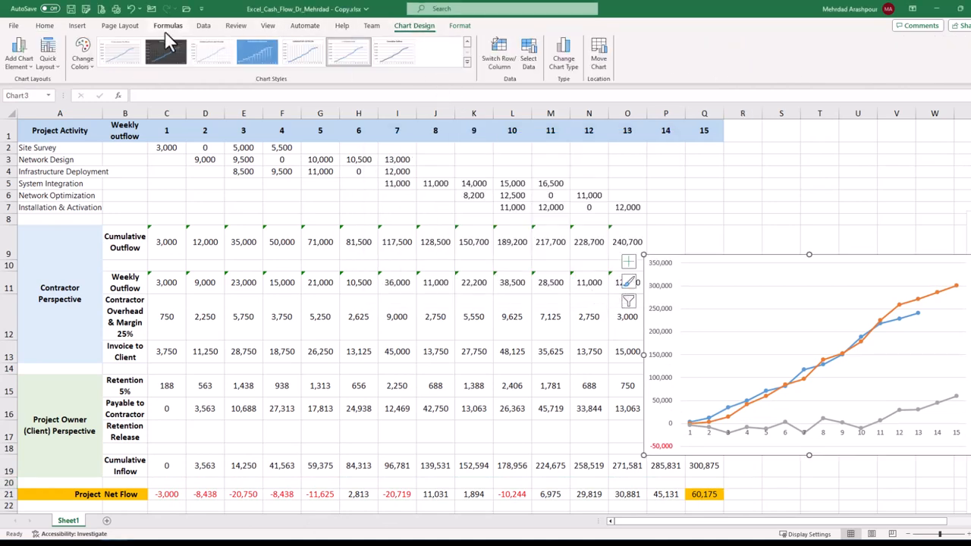
click(47, 49)
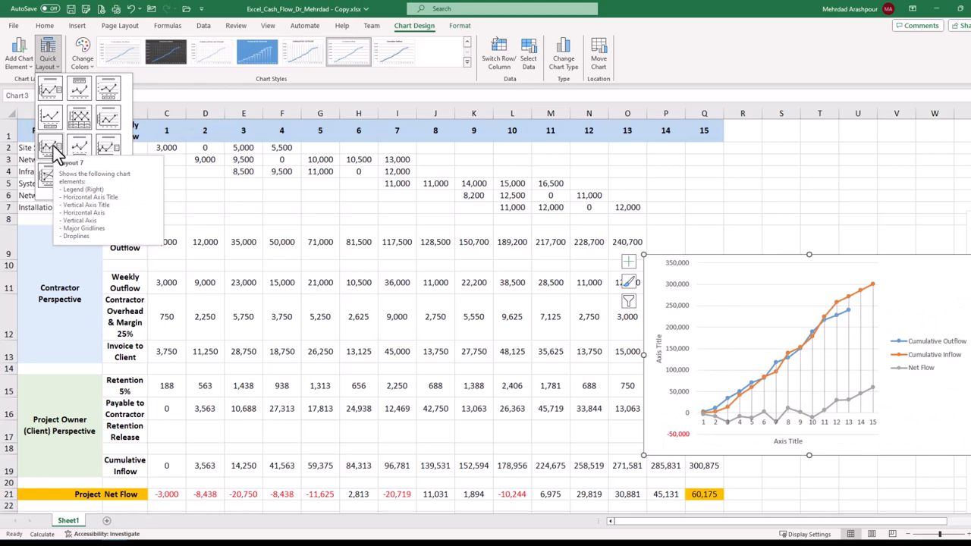
mouse_move(76, 144)
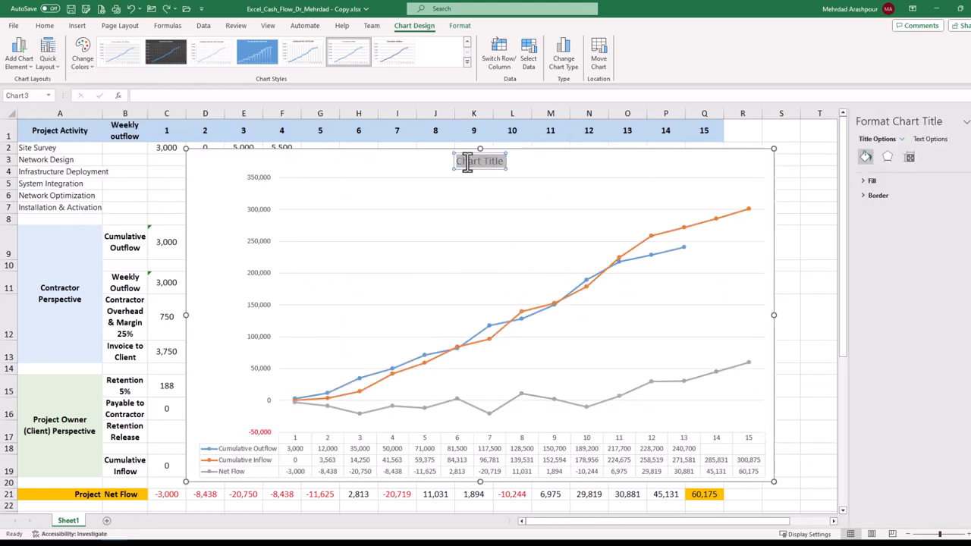
text(Project Cash Flow)
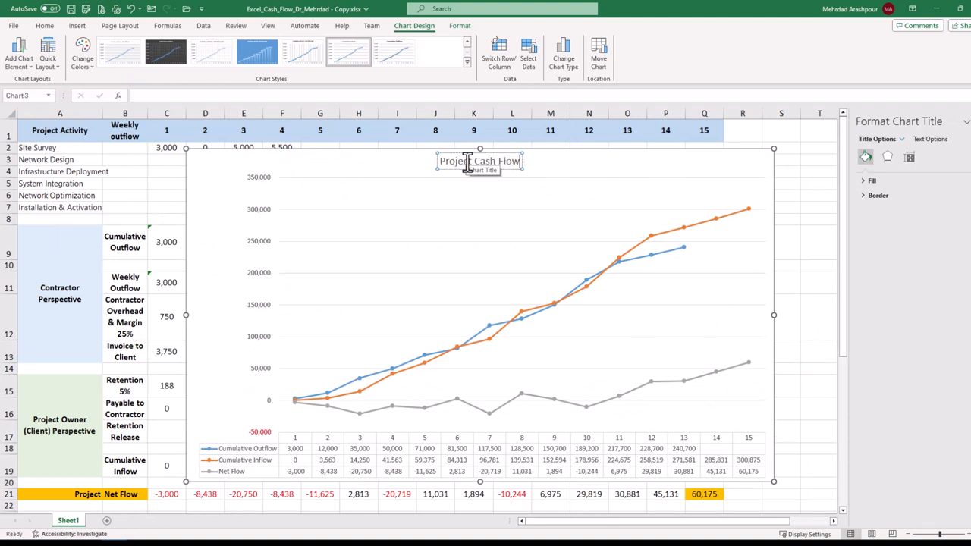
click(82, 53)
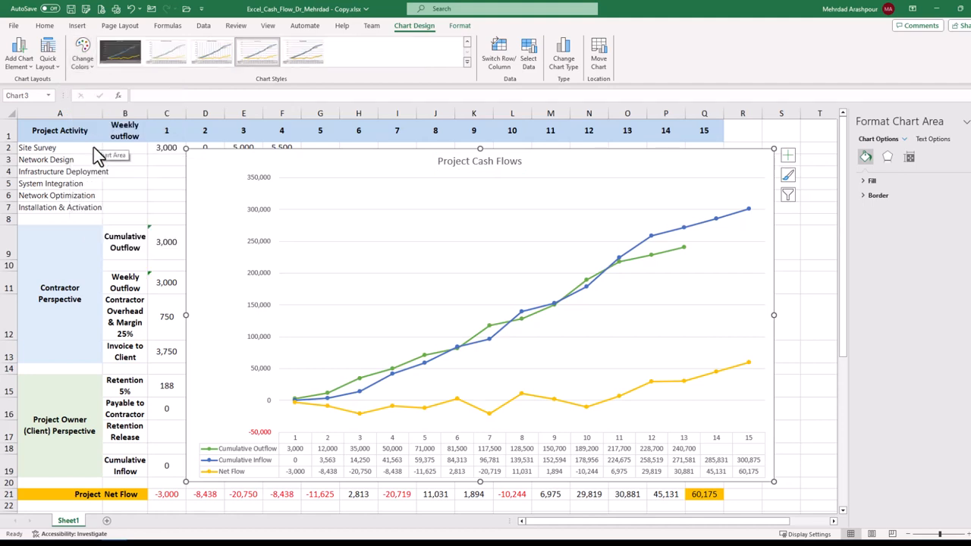
mouse_move(730, 157)
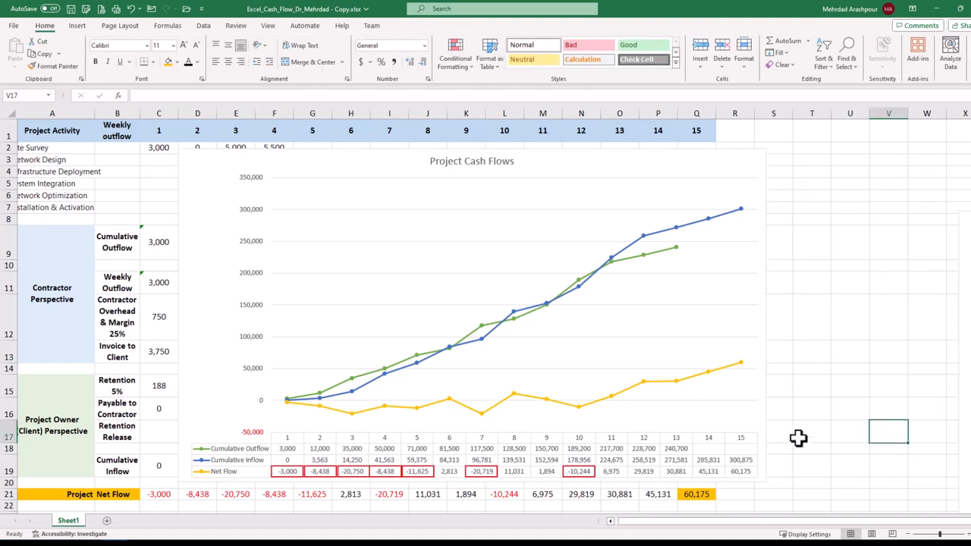
mouse_move(787, 435)
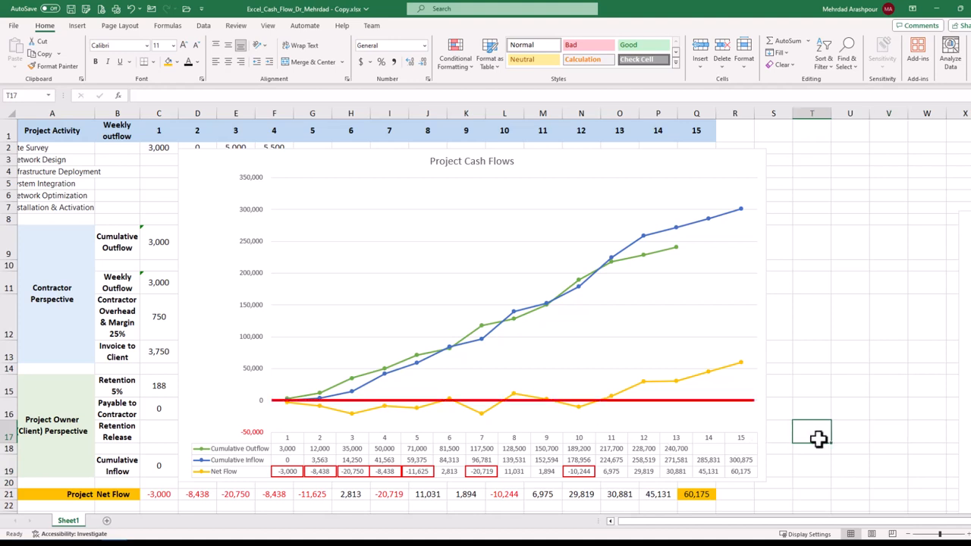
mouse_move(825, 440)
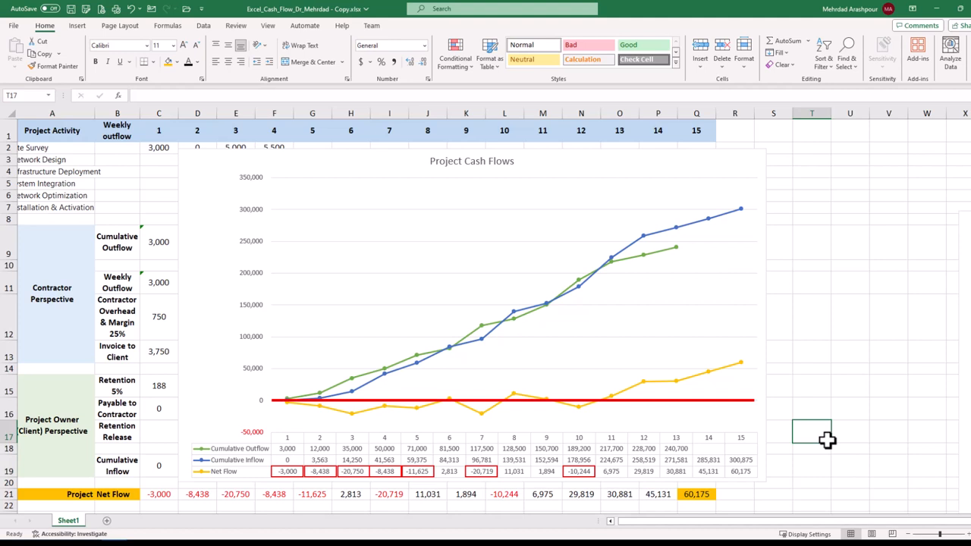
mouse_move(812, 425)
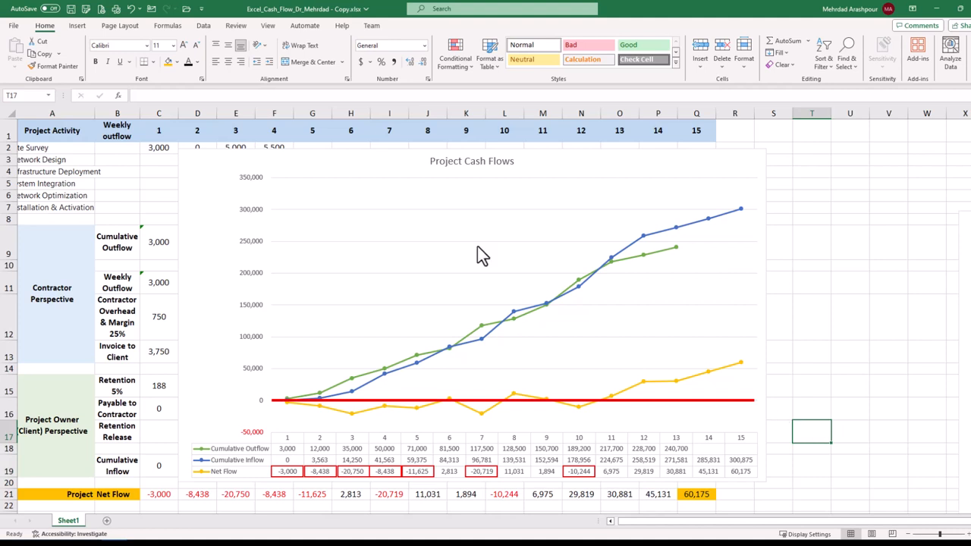
mouse_move(197, 45)
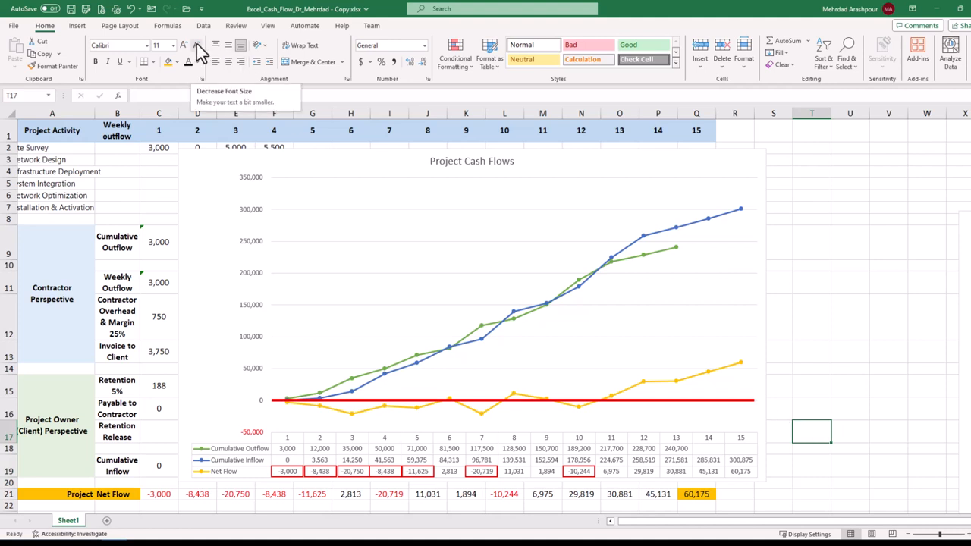